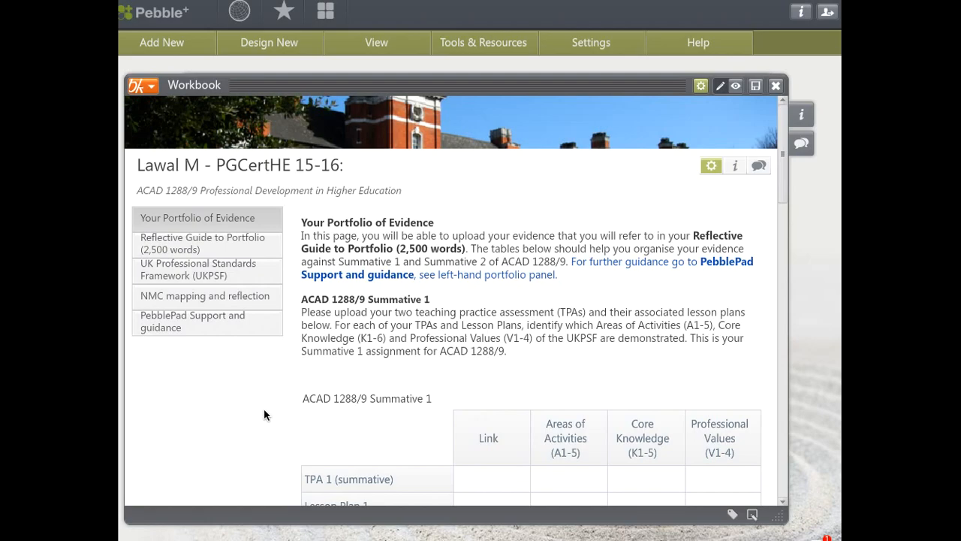
mouse_move(273, 417)
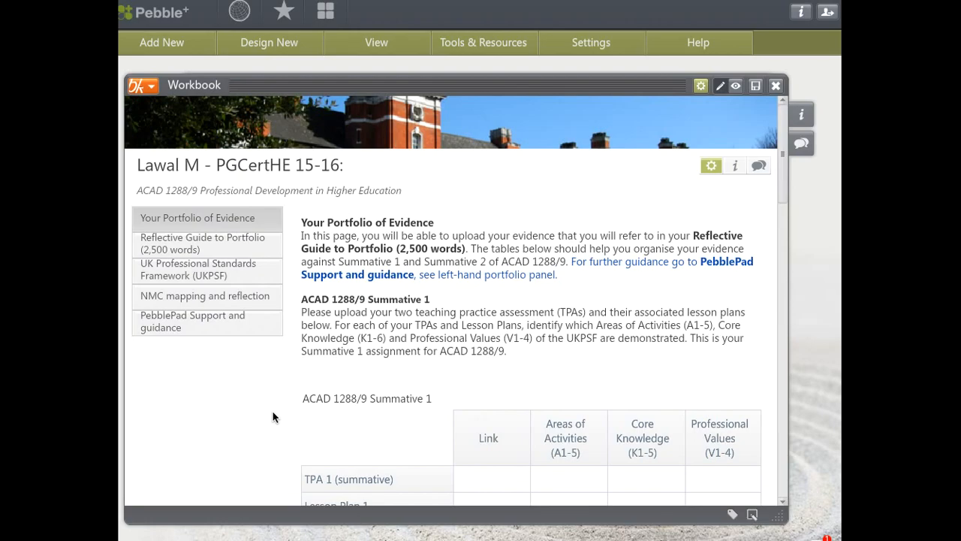
mouse_move(292, 429)
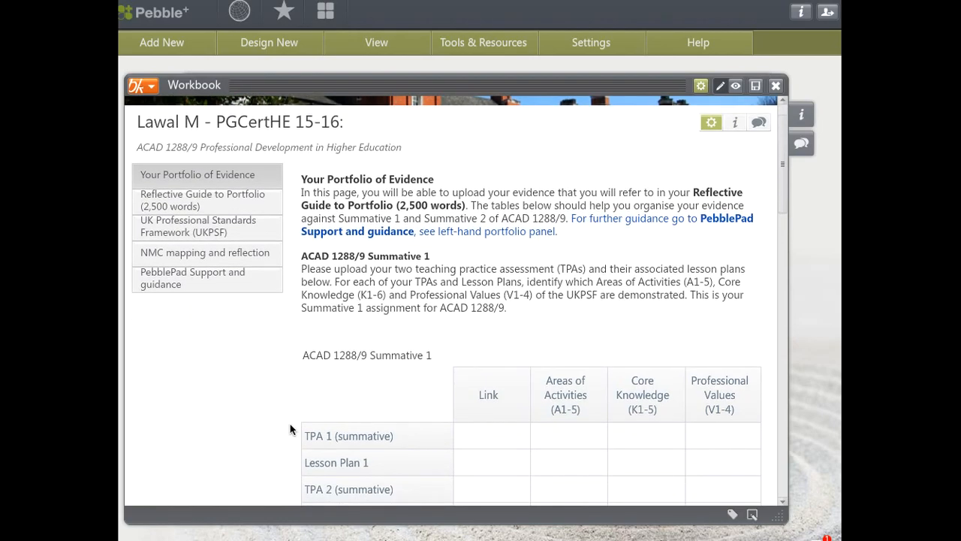
Step: Enter the word TPA into the Link cell of the TPA 1 (summative) row
scroll(down, 3)
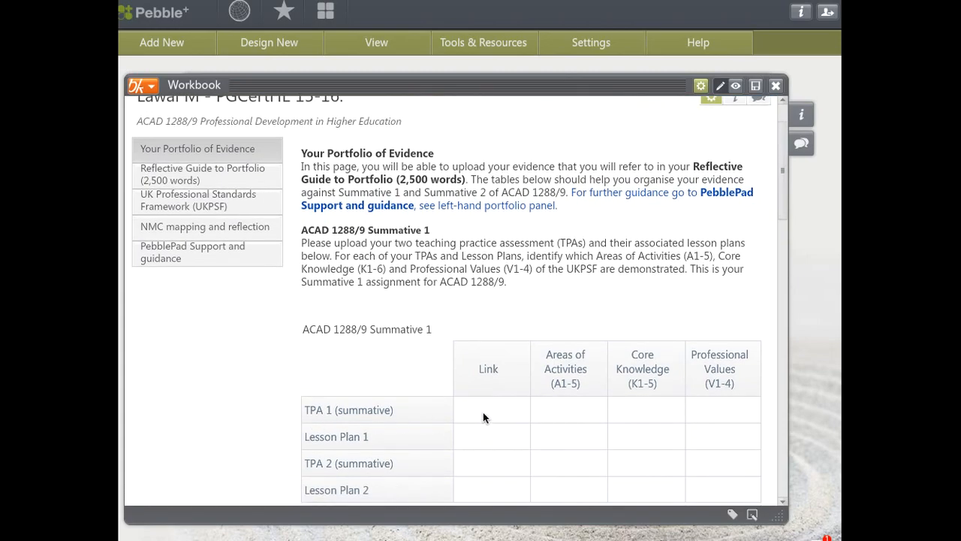
mouse_move(489, 415)
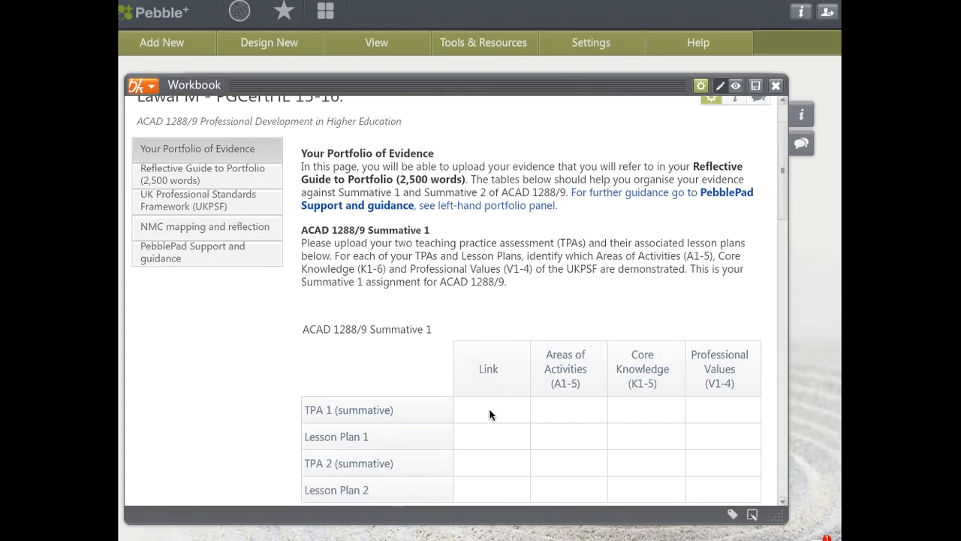
mouse_move(487, 419)
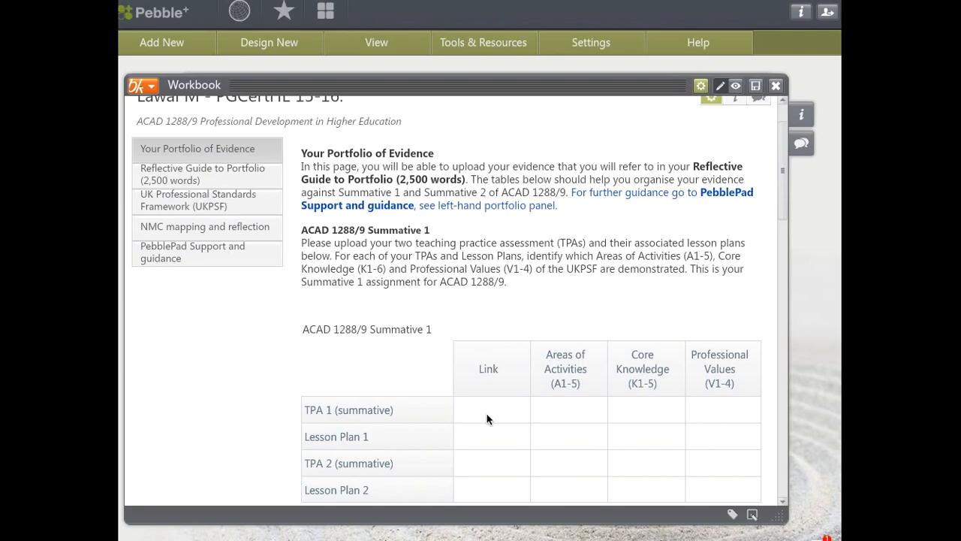
mouse_move(497, 420)
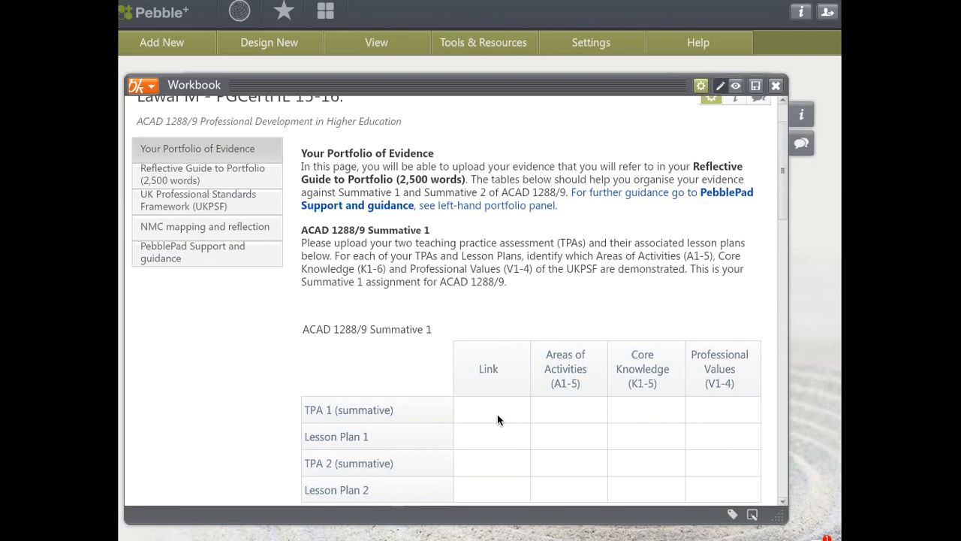
mouse_move(469, 421)
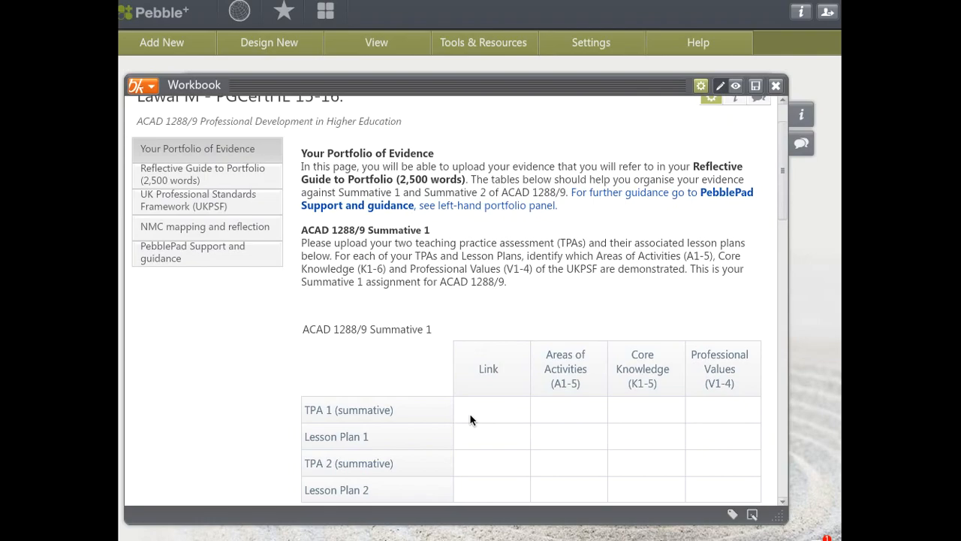
click(492, 408)
text(TP)
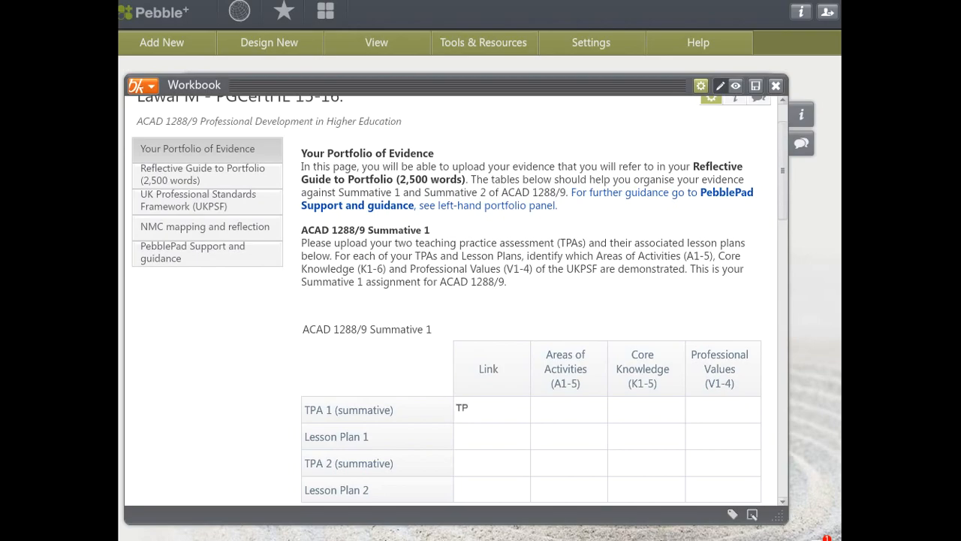
text(A)
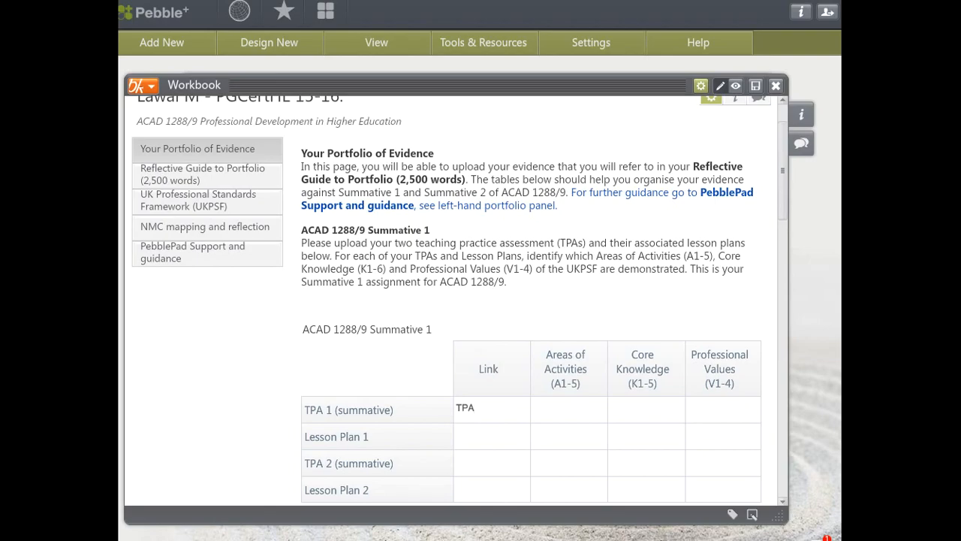
mouse_move(544, 410)
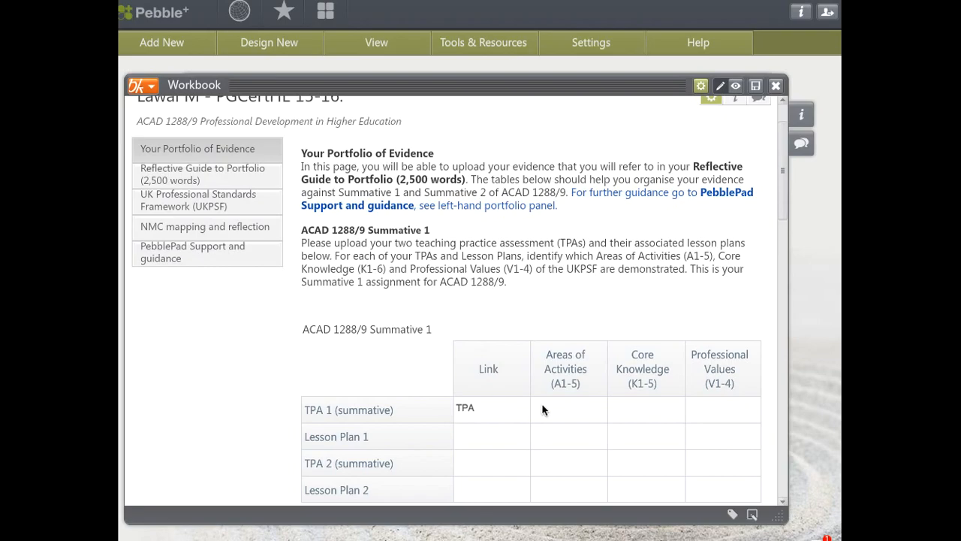
click(473, 408)
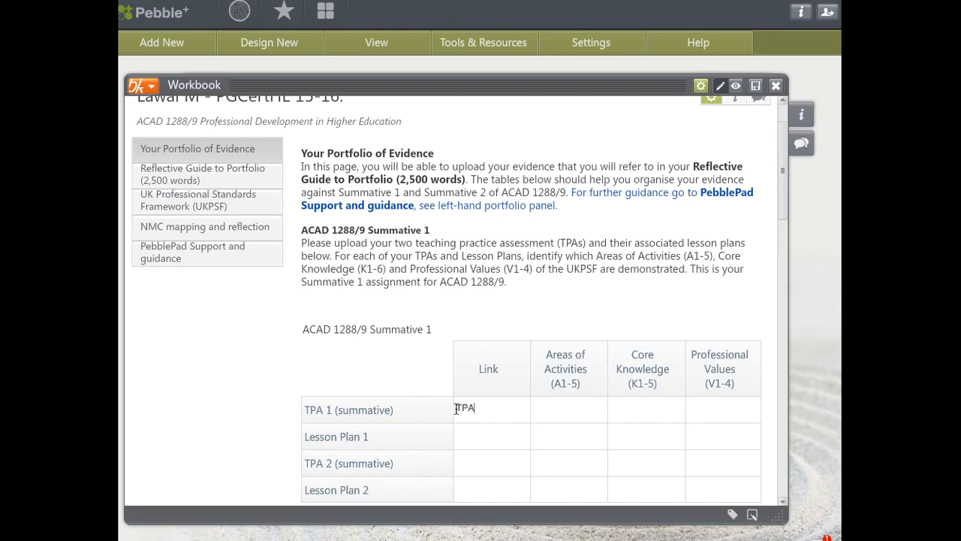
double_click(464, 409)
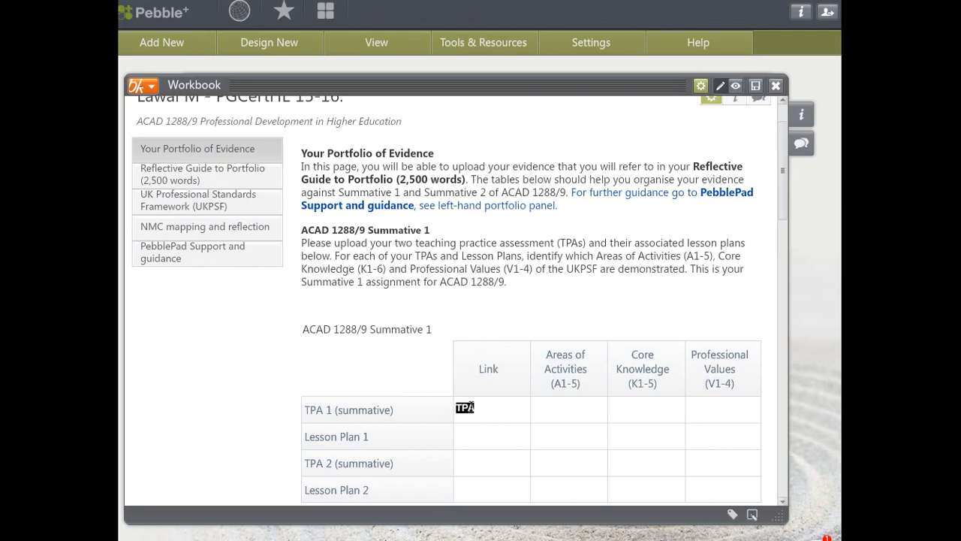
click(464, 408)
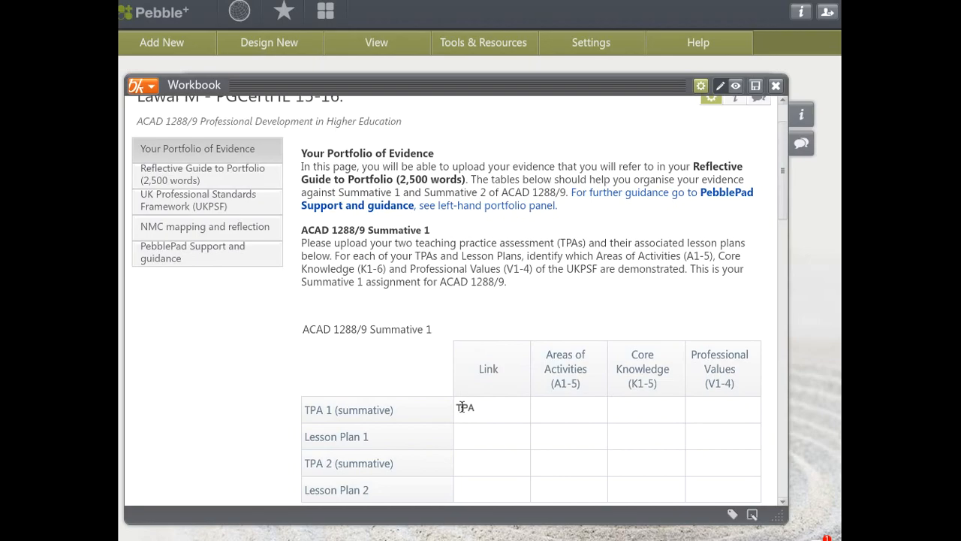
Step: Select the word TPA so the rich-text toolbar with its link options appears
double_click(465, 408)
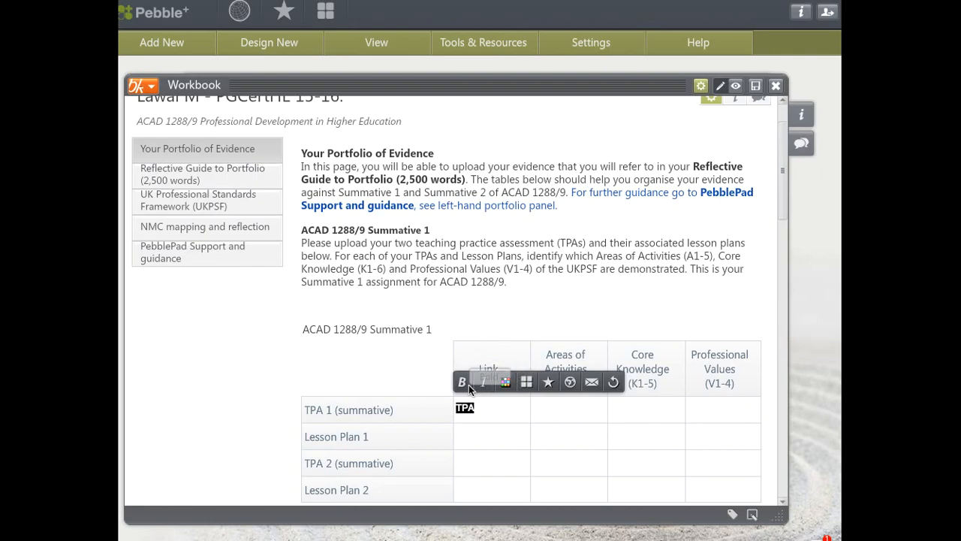
mouse_move(484, 383)
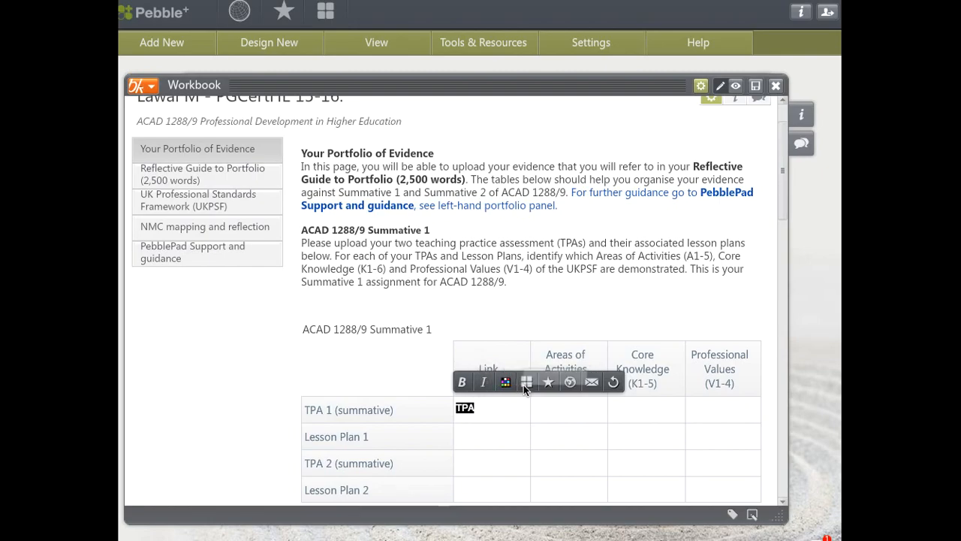
mouse_move(549, 383)
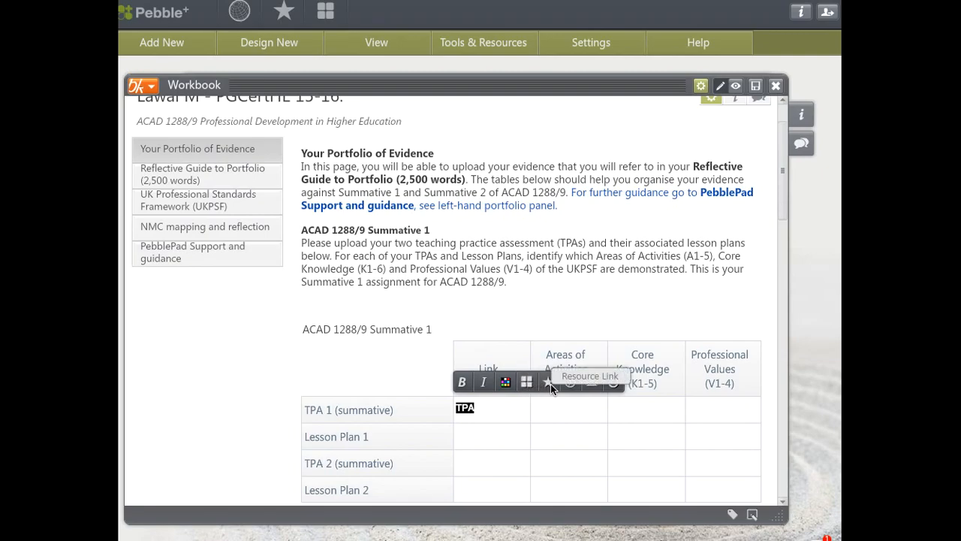
mouse_move(547, 385)
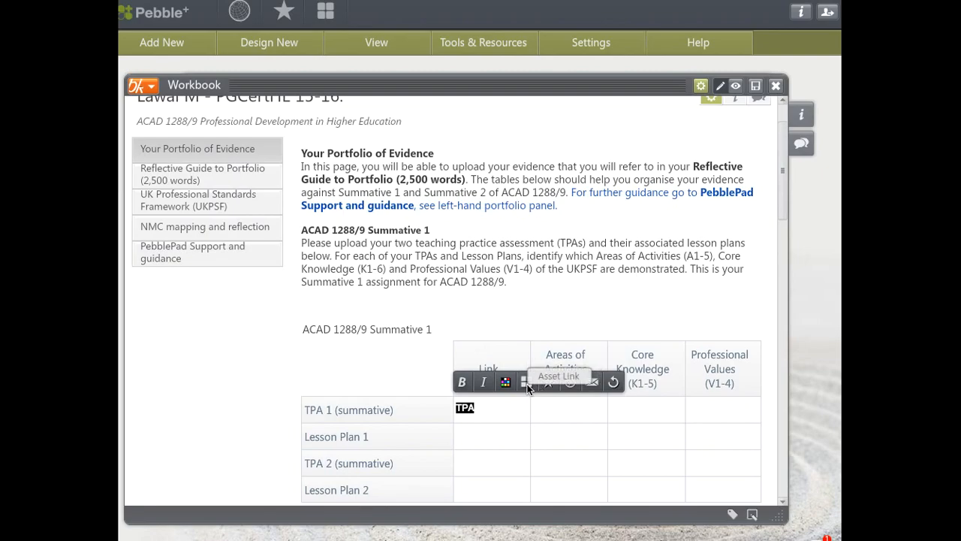
Step: Start an Asset Link for TPA, bringing up the Assets picker
click(504, 382)
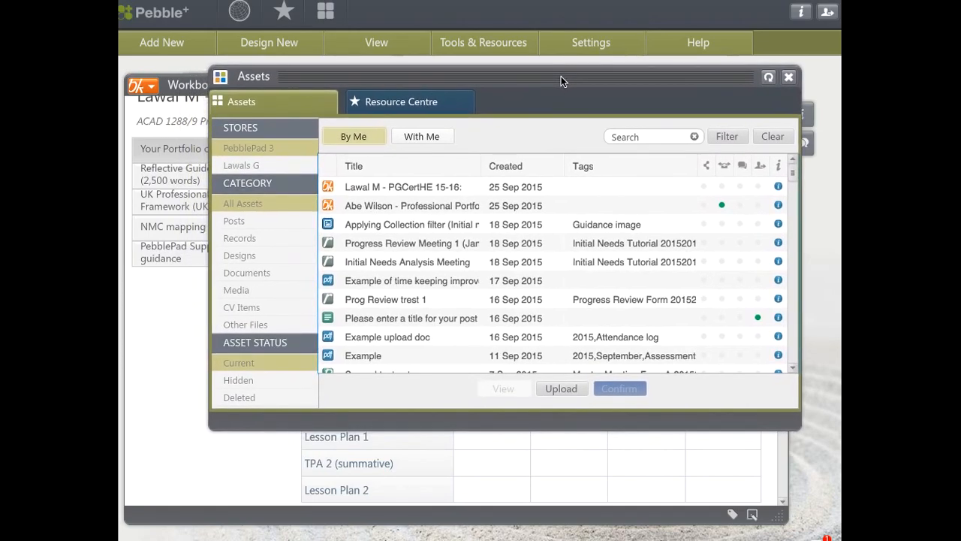
mouse_move(409, 336)
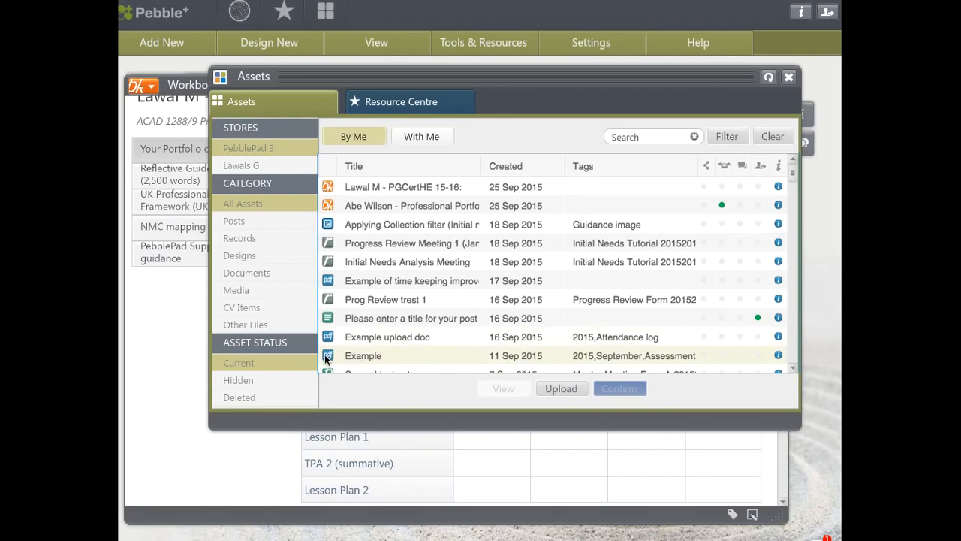
mouse_move(398, 359)
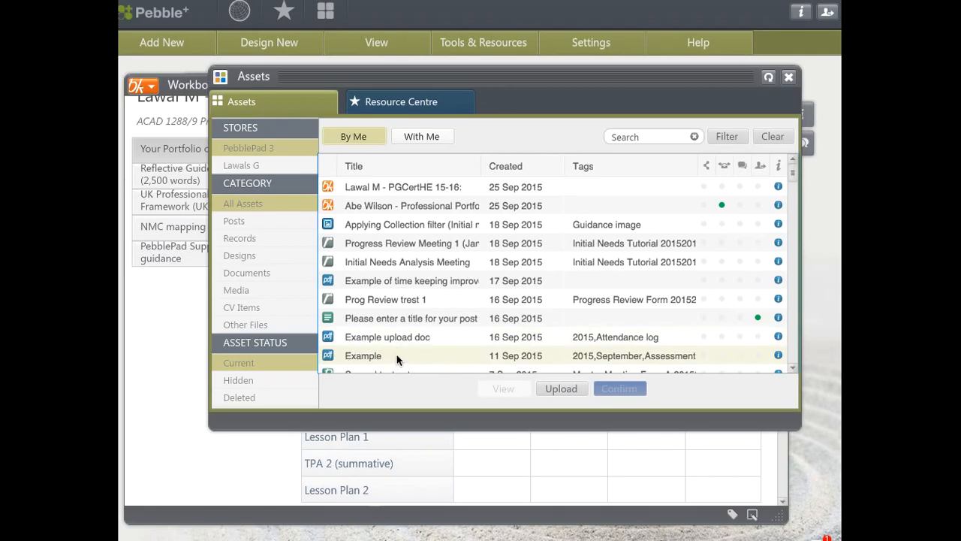
mouse_move(368, 358)
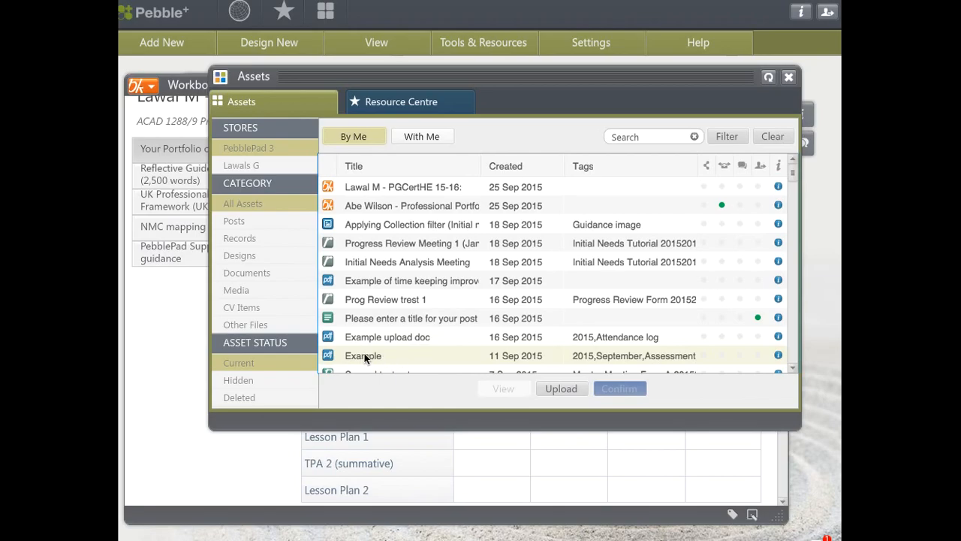
mouse_move(337, 359)
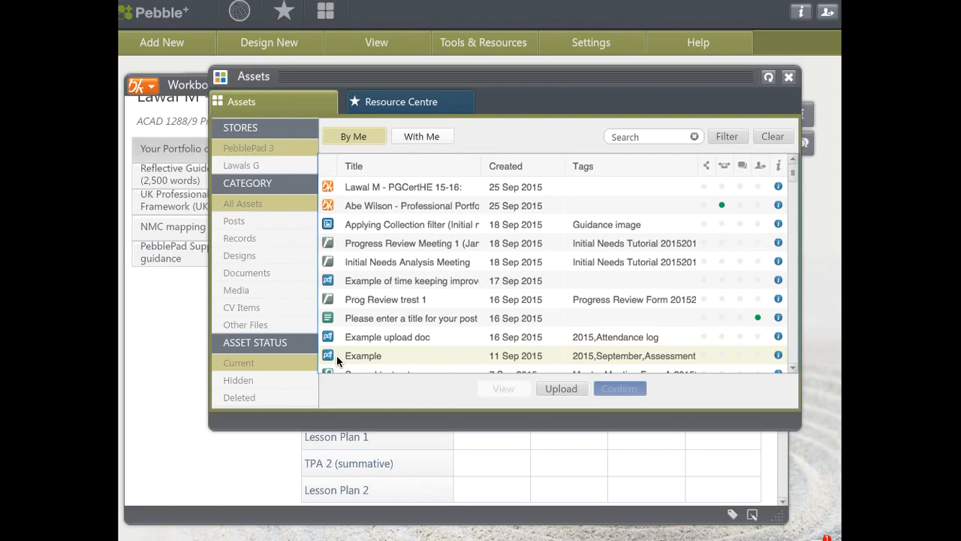
mouse_move(347, 370)
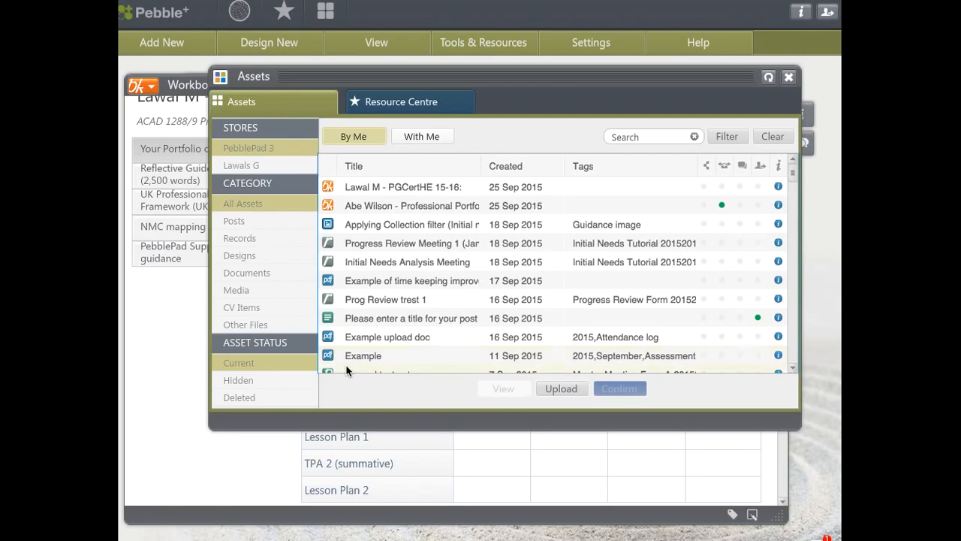
mouse_move(412, 354)
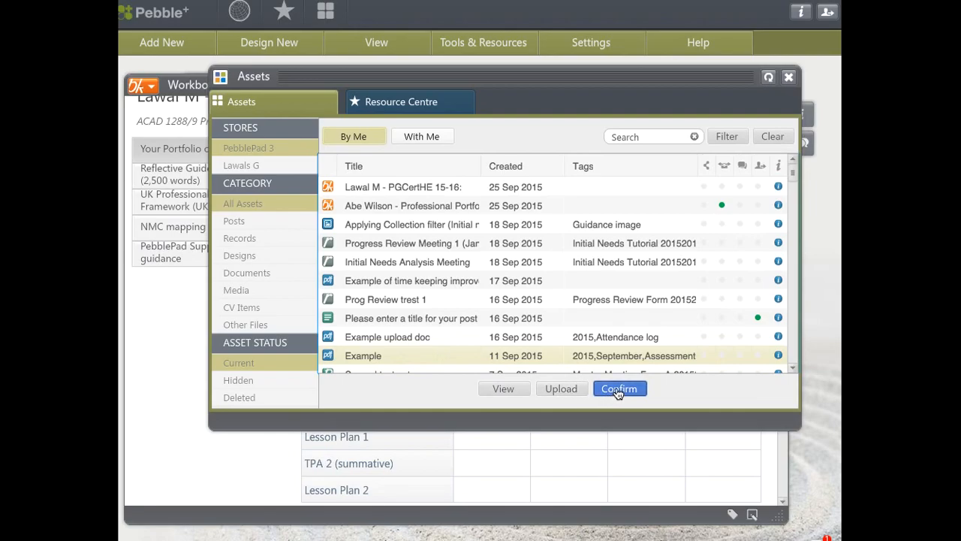
click(618, 388)
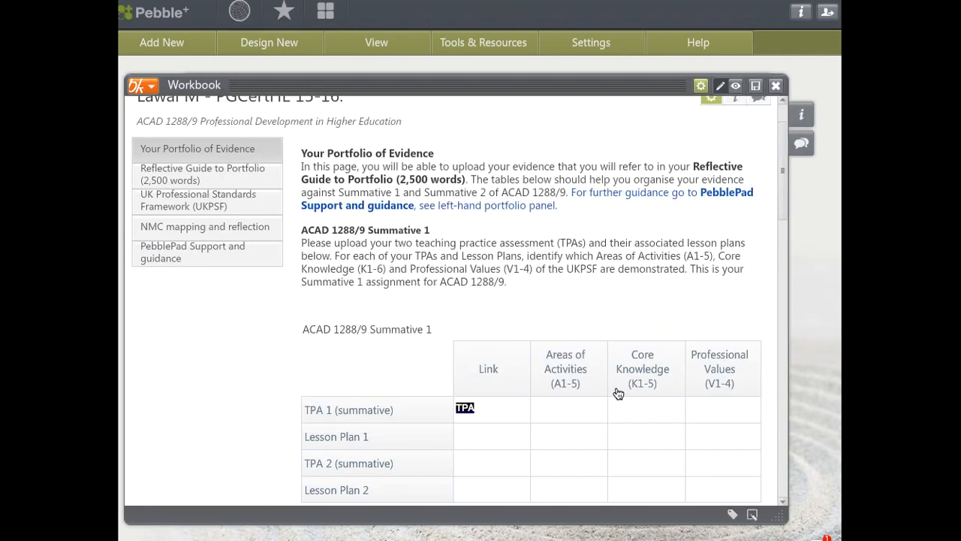
mouse_move(429, 374)
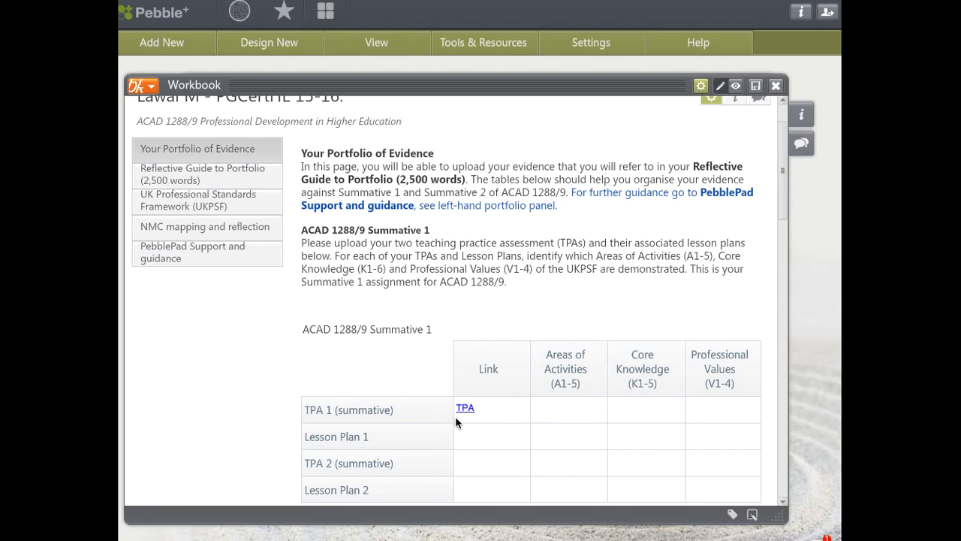
mouse_move(733, 84)
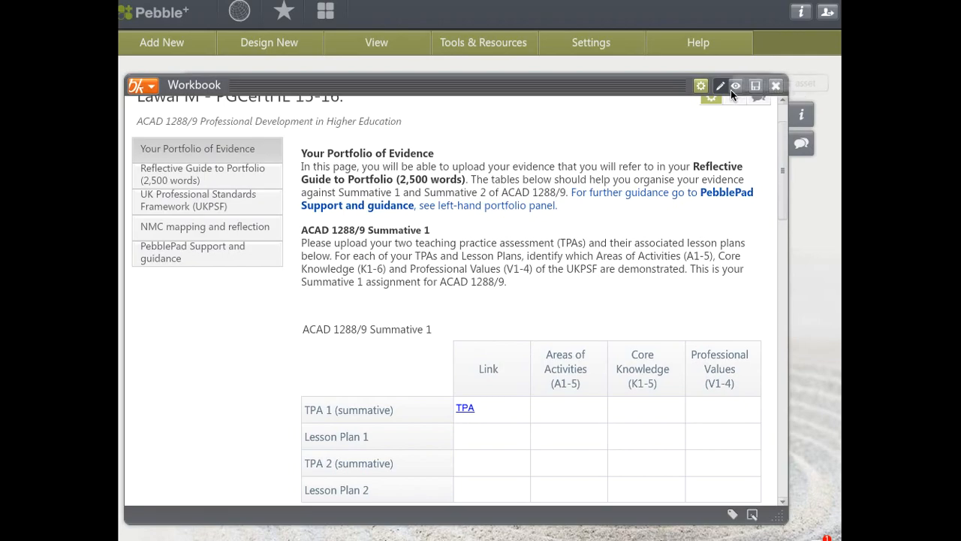
mouse_move(736, 88)
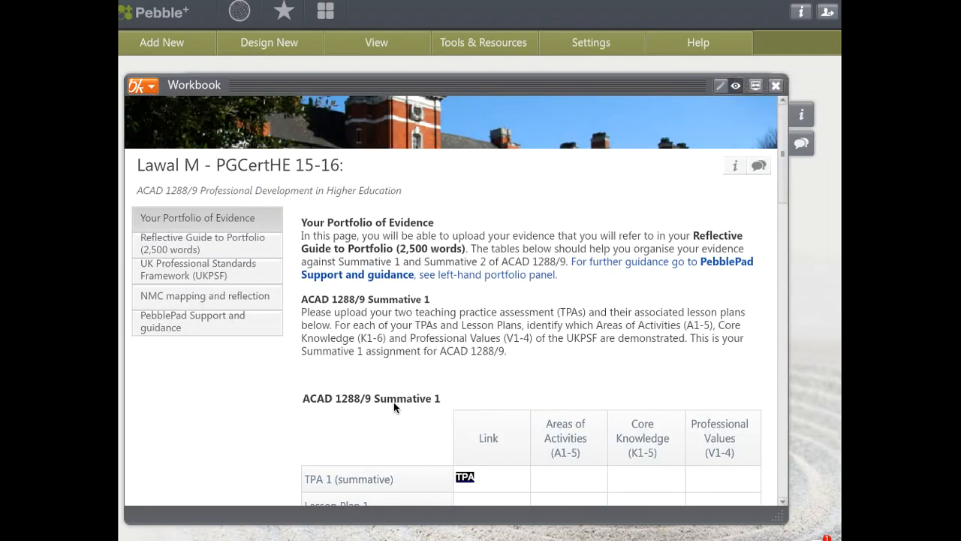
mouse_move(466, 479)
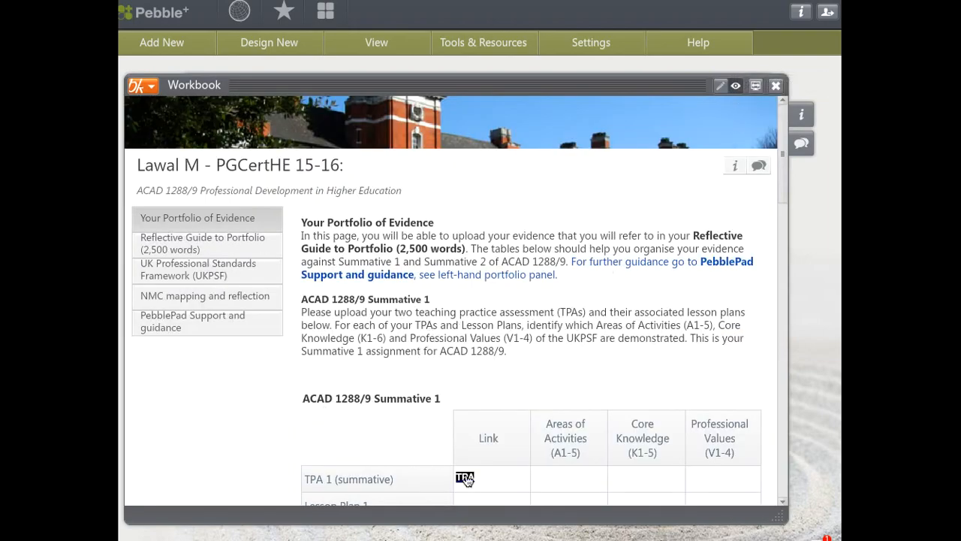
mouse_move(391, 210)
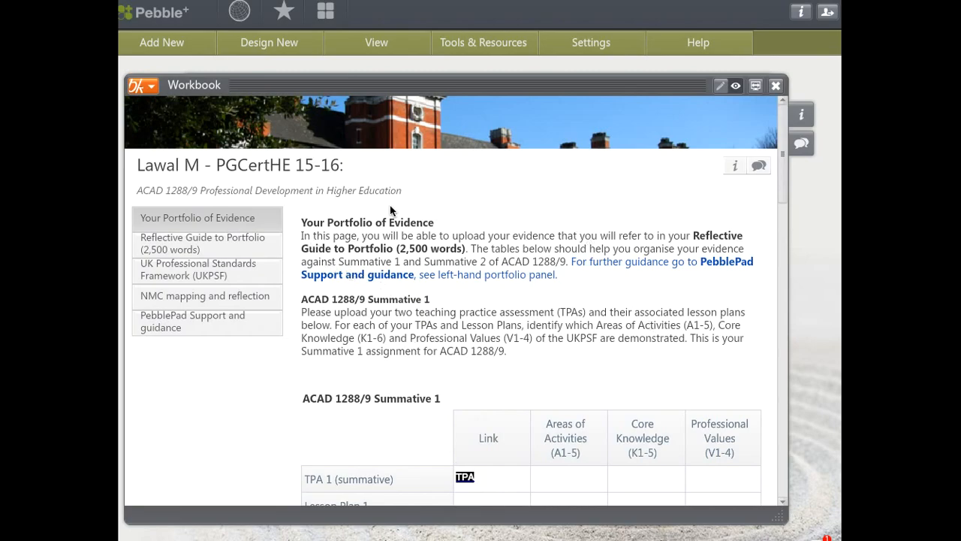
mouse_move(481, 199)
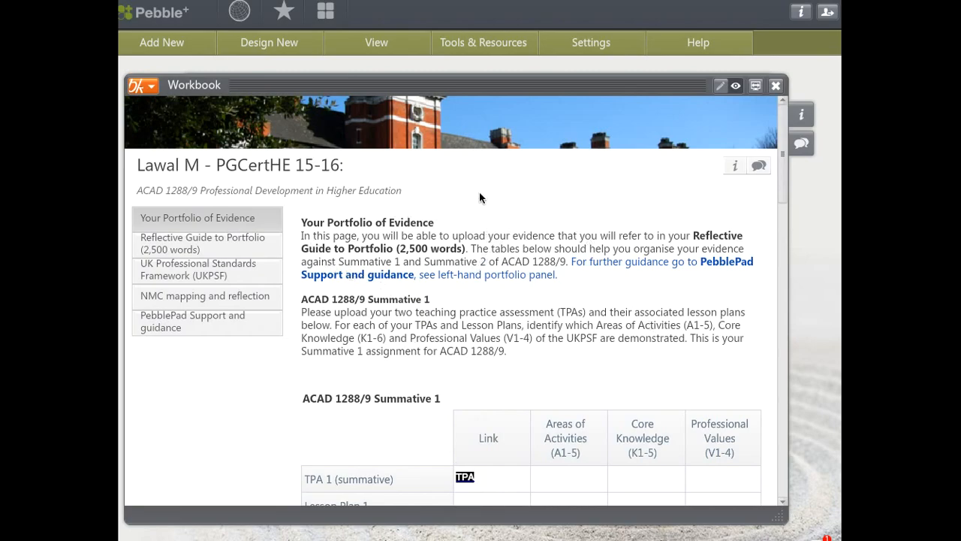
mouse_move(649, 189)
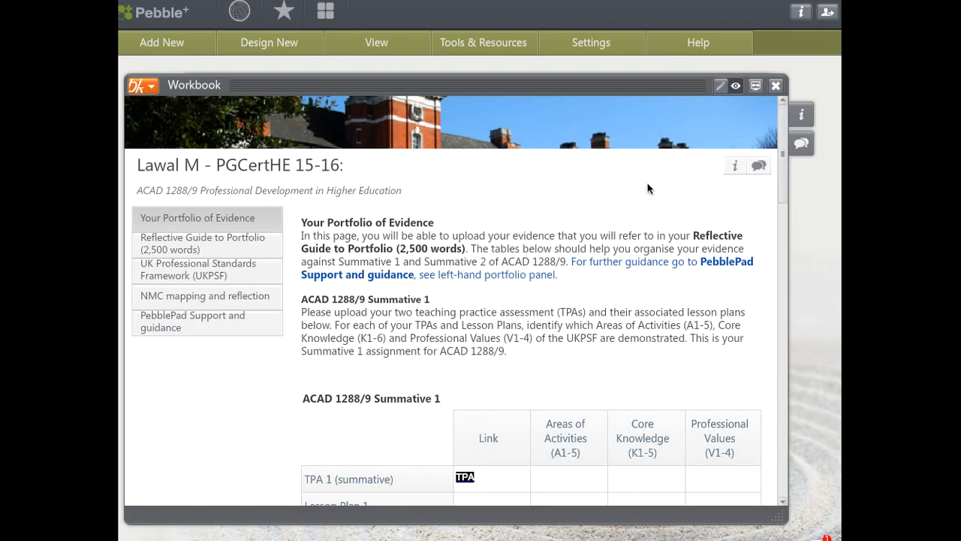
mouse_move(723, 84)
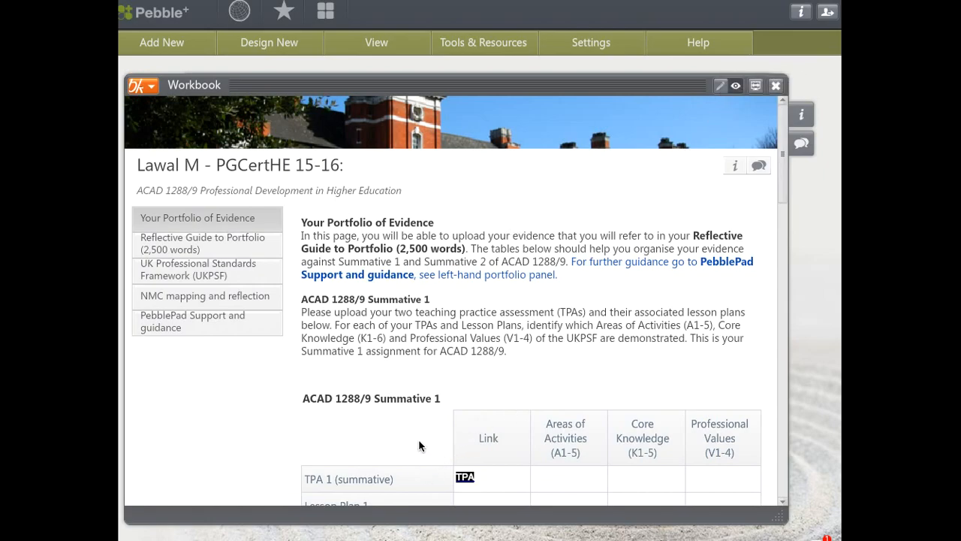
Step: Scroll the workbook to view the Summative 1 rows with TPA now shown as a link
scroll(up, 3)
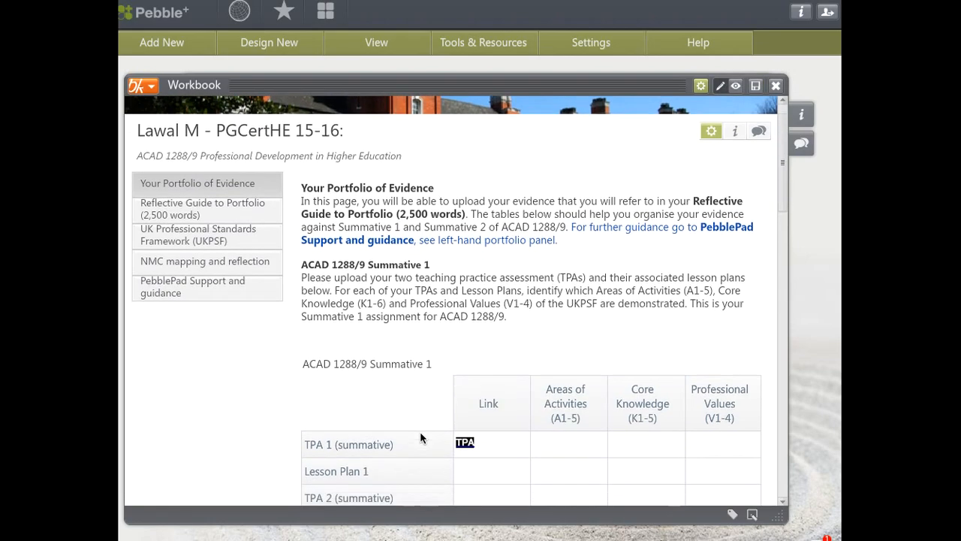
scroll(down, 3)
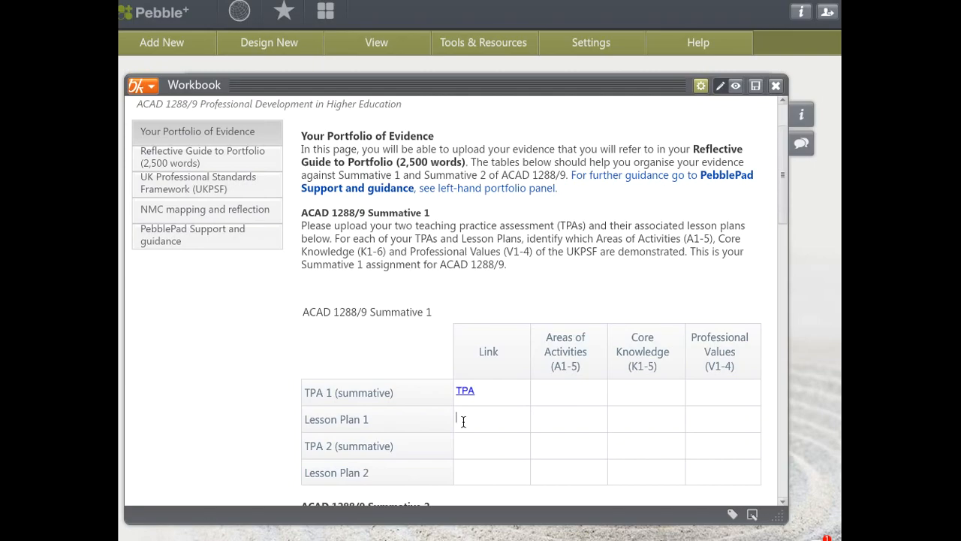
Step: Enter Lesson Plan in the Lesson Plan 1 Link cell and start an Asset Link for it
text(L)
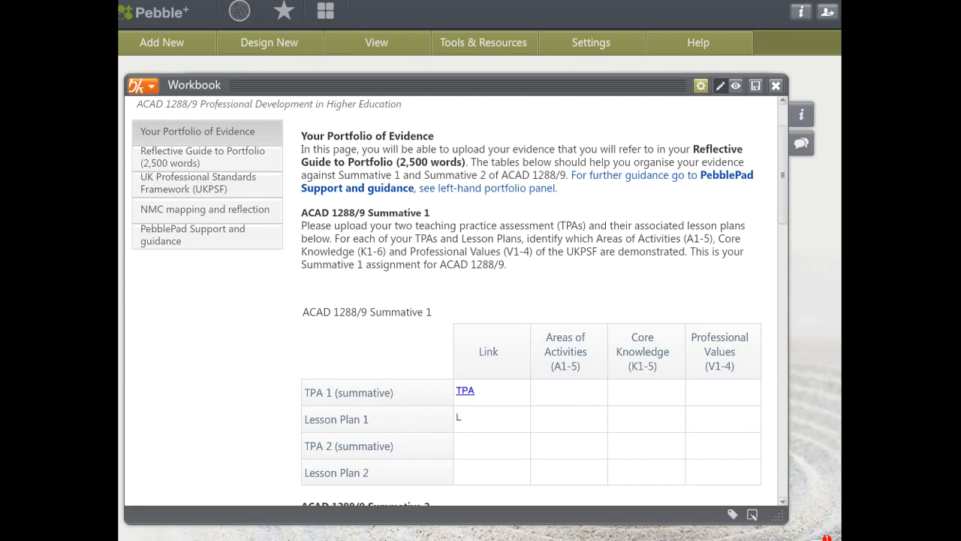
text(esson Plan)
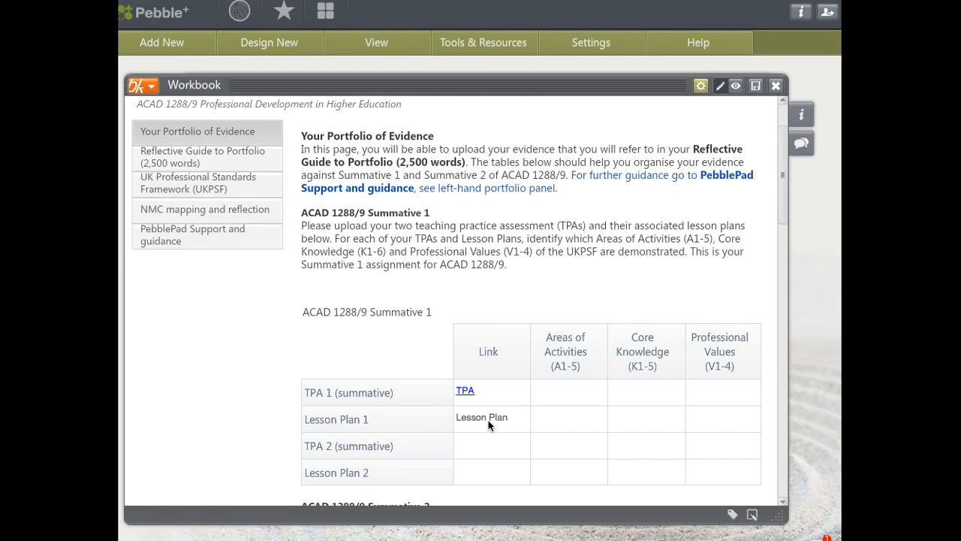
double_click(480, 418)
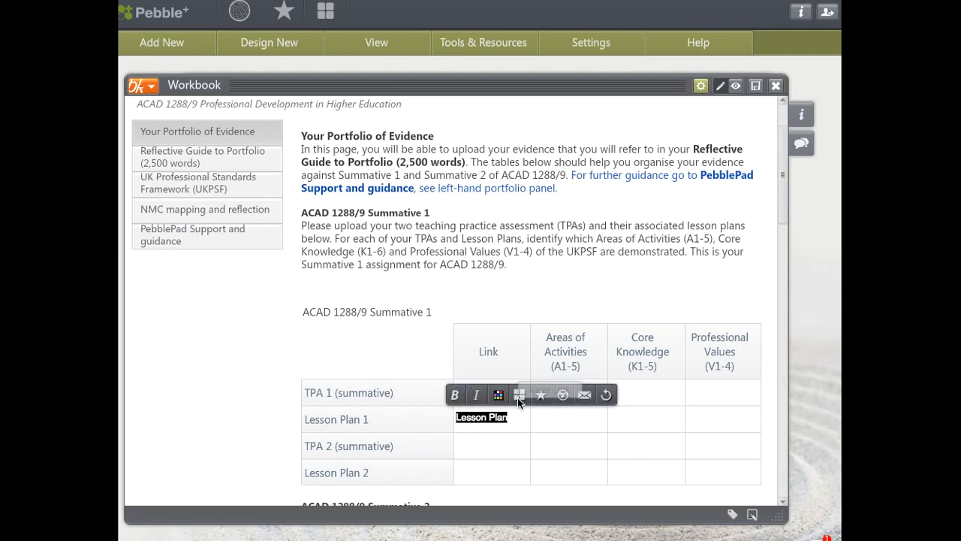
click(518, 393)
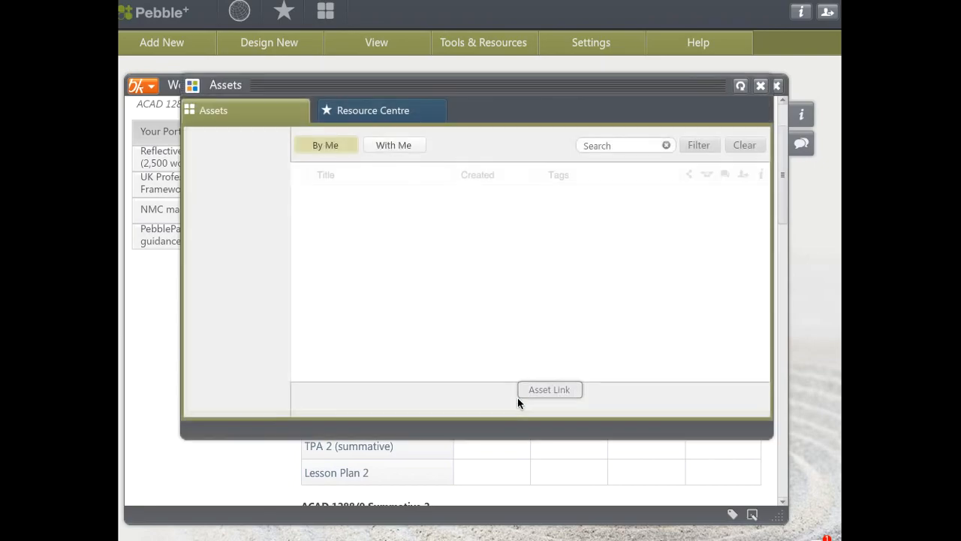
Step: Start uploading a new file from the Assets window
click(213, 111)
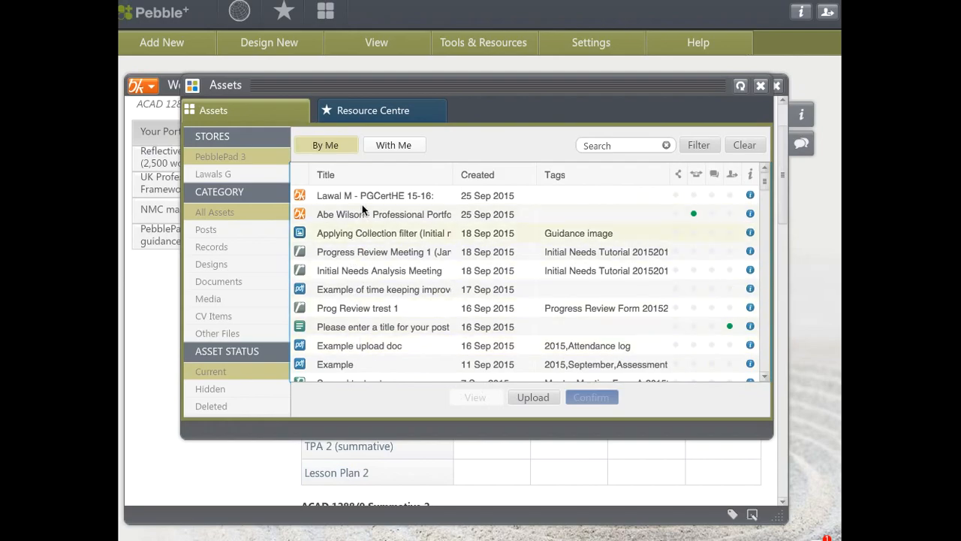
mouse_move(368, 345)
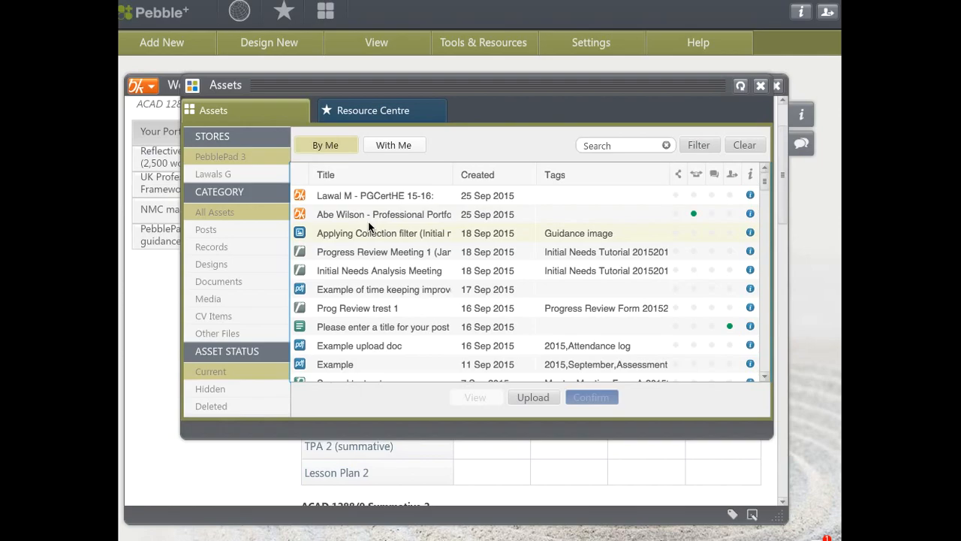
mouse_move(376, 270)
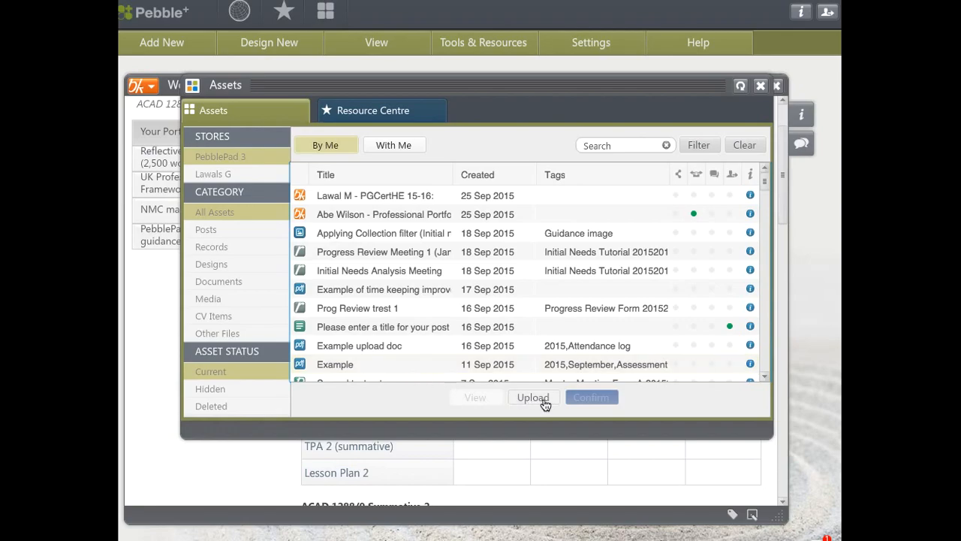
click(531, 397)
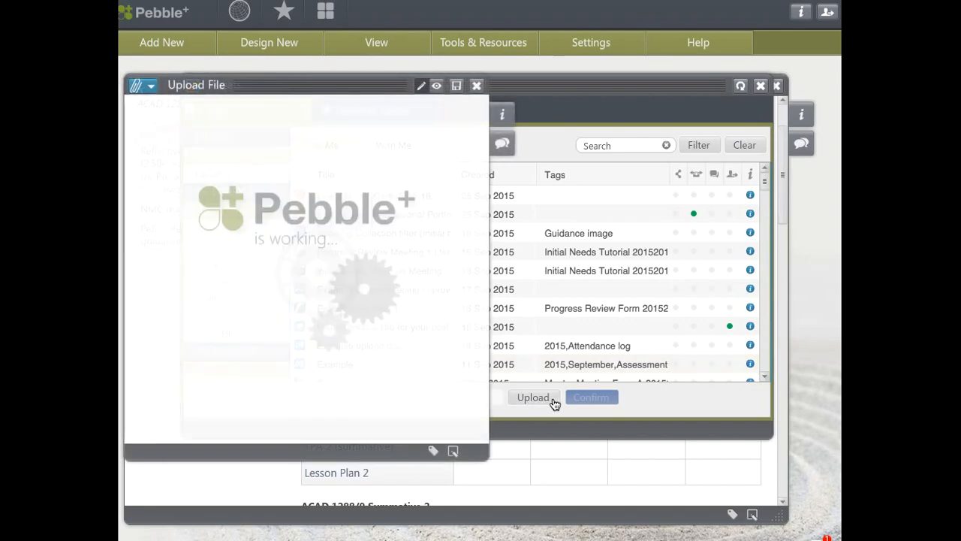
Step: Title the upload New example pdf and browse for a file on the computer
click(533, 396)
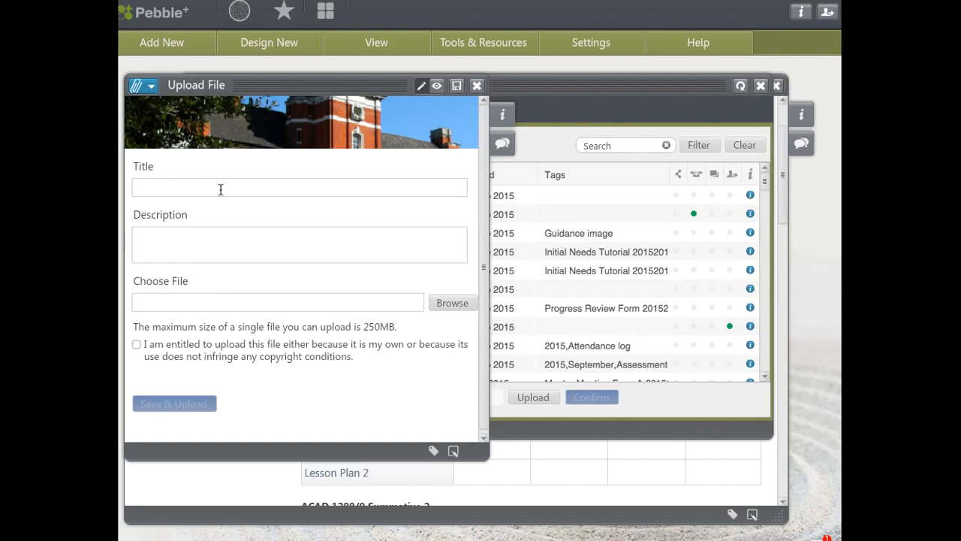
text(New example)
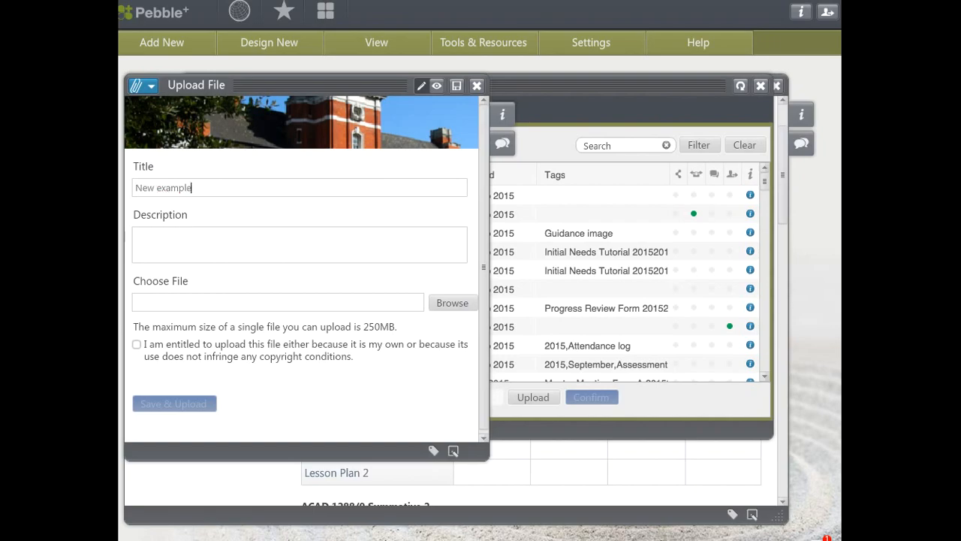
text(pdf)
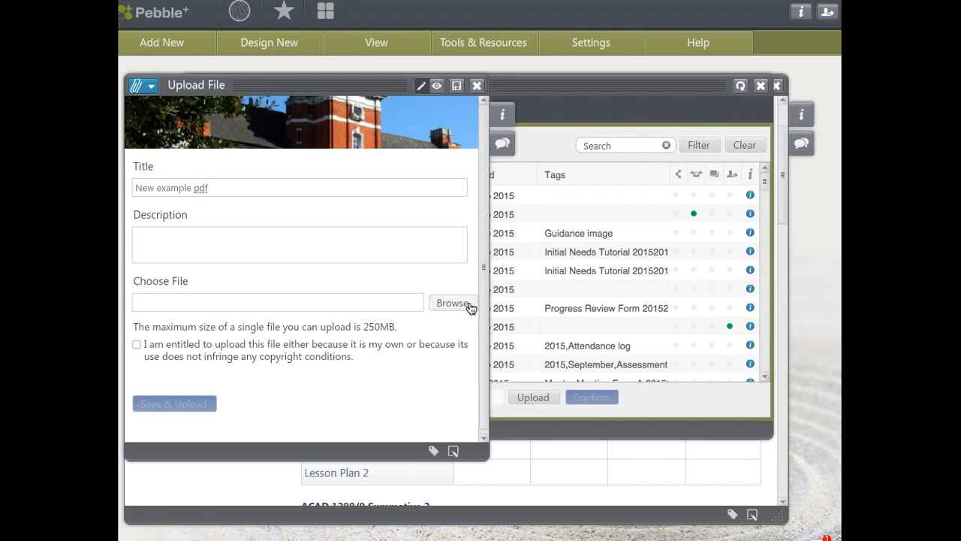
click(453, 303)
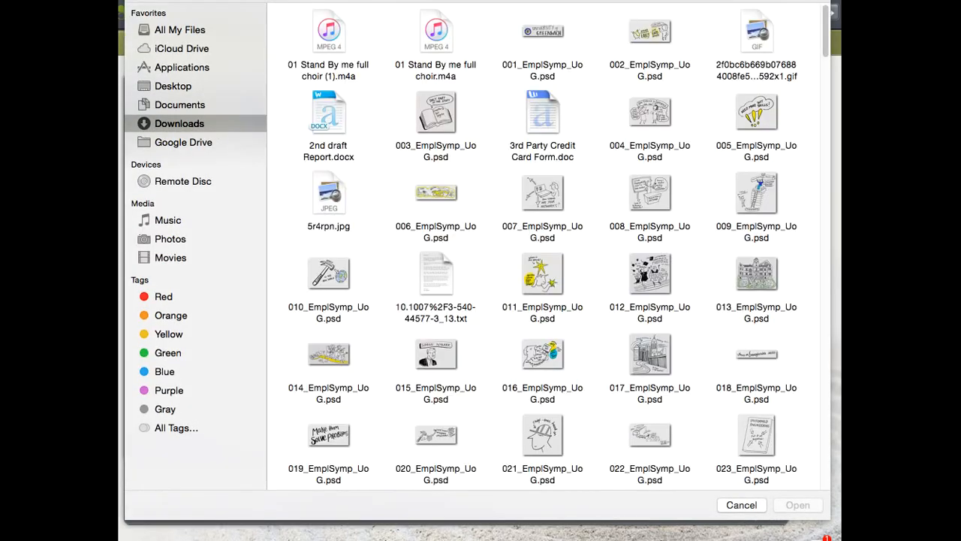
Step: Choose A Timetable example document (2).pdf from the Documents folder
click(179, 105)
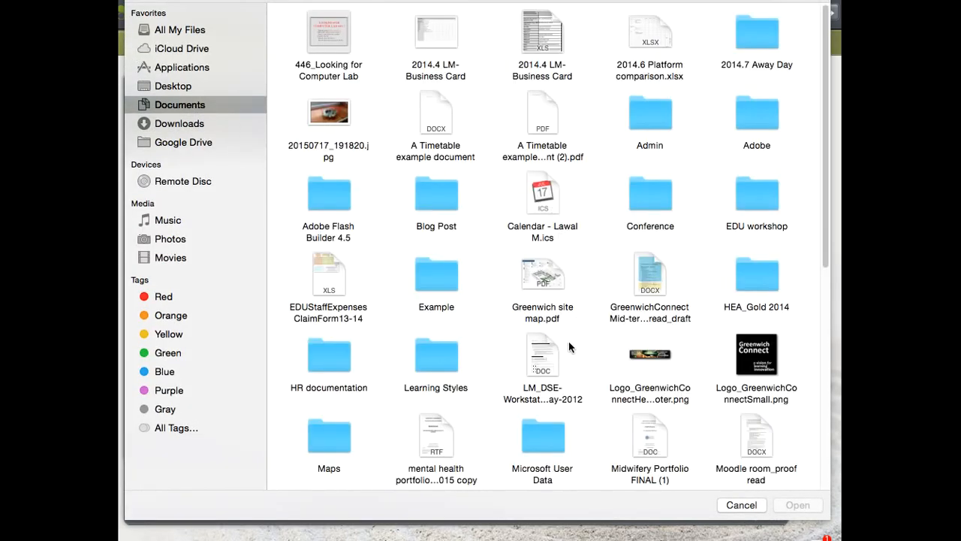
mouse_move(494, 311)
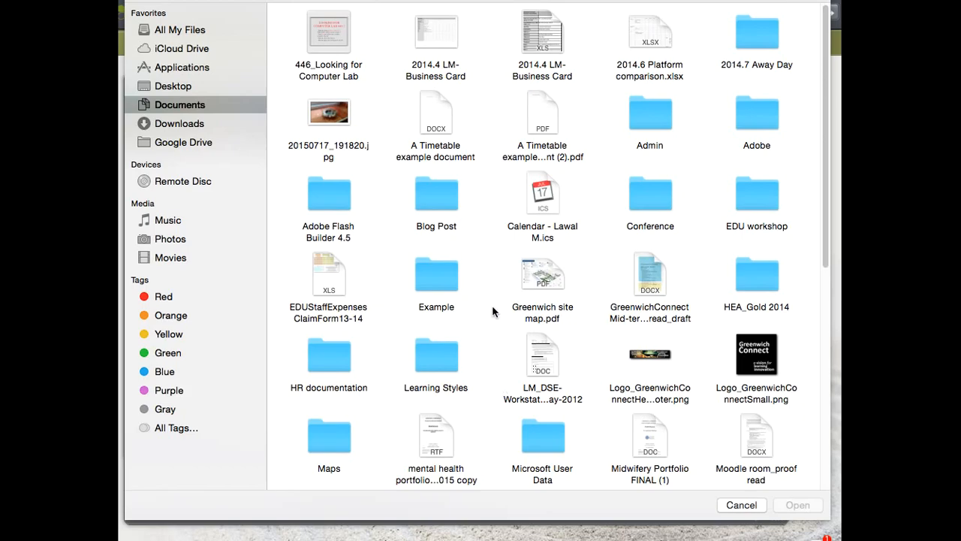
mouse_move(542, 140)
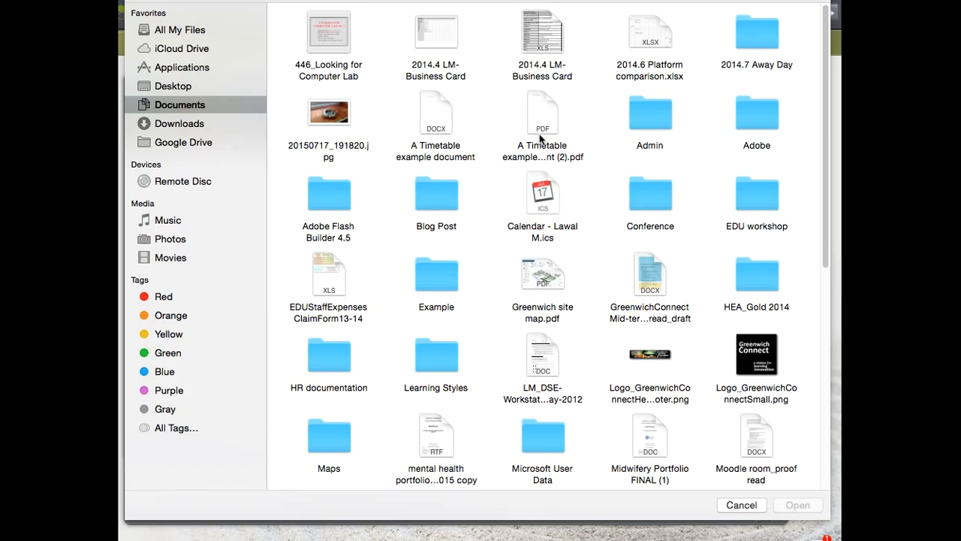
click(542, 112)
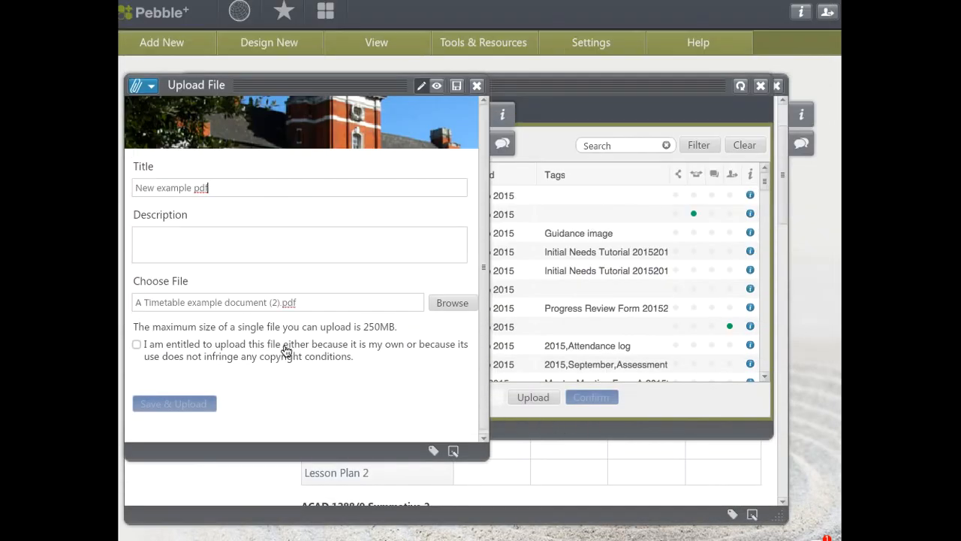
mouse_move(177, 413)
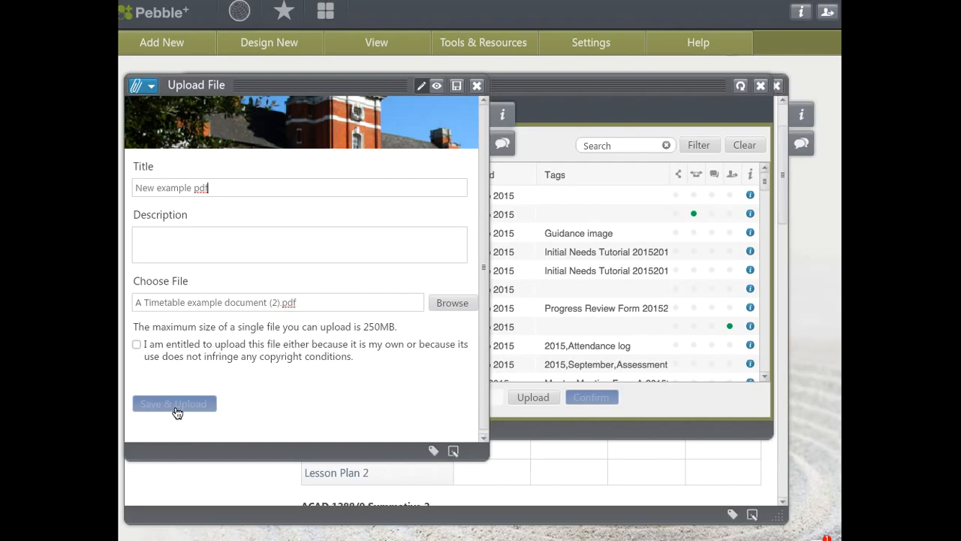
Step: Declare upload rights, save and upload the PDF as New example pdf, and close the upload window
click(137, 343)
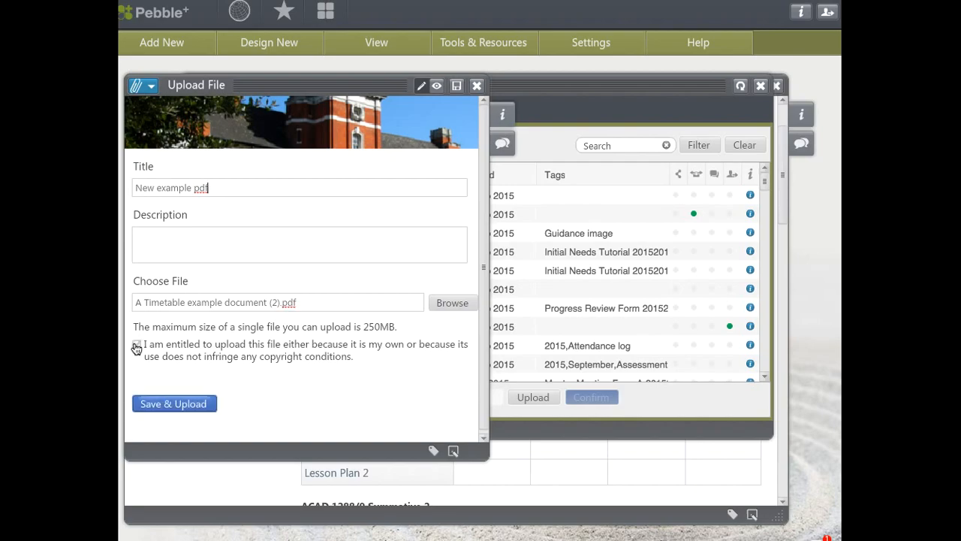
click(137, 344)
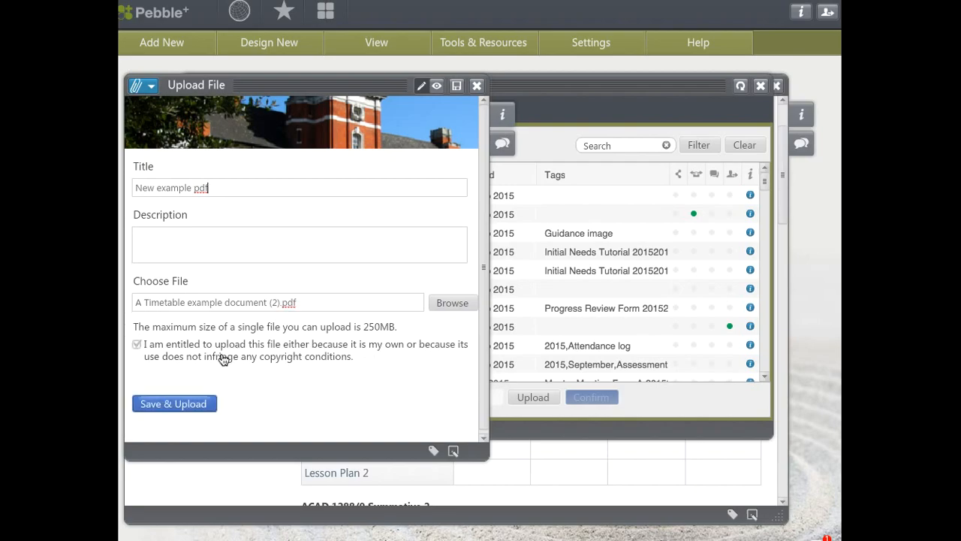
mouse_move(299, 372)
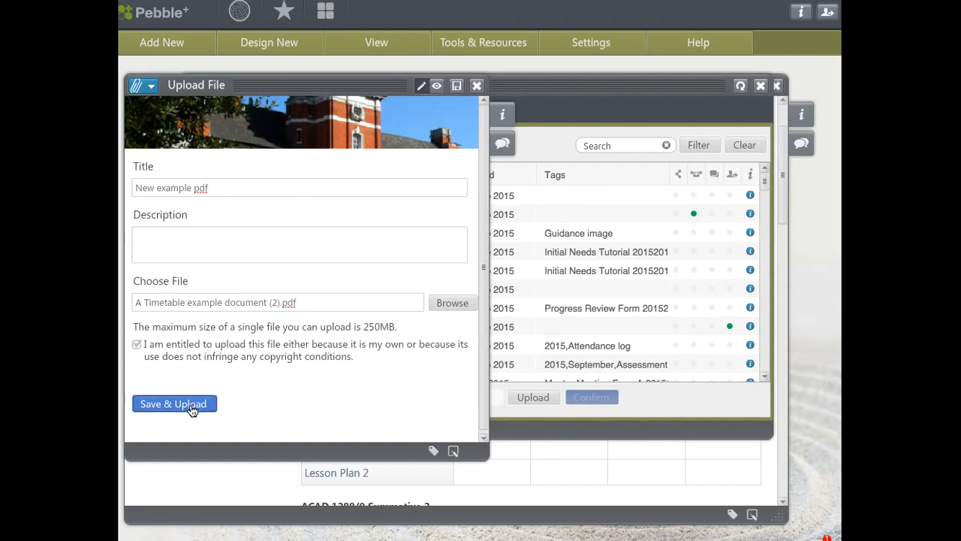
mouse_move(376, 337)
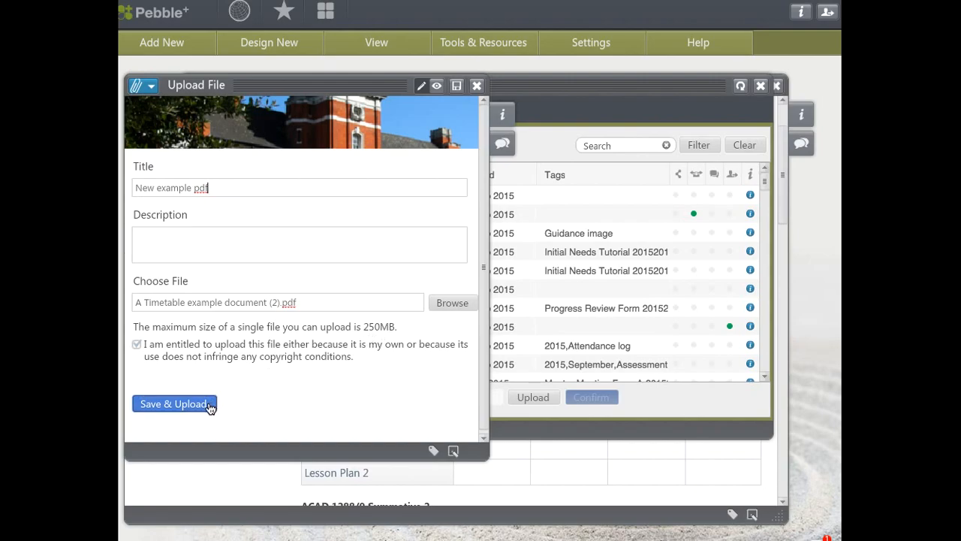
click(175, 402)
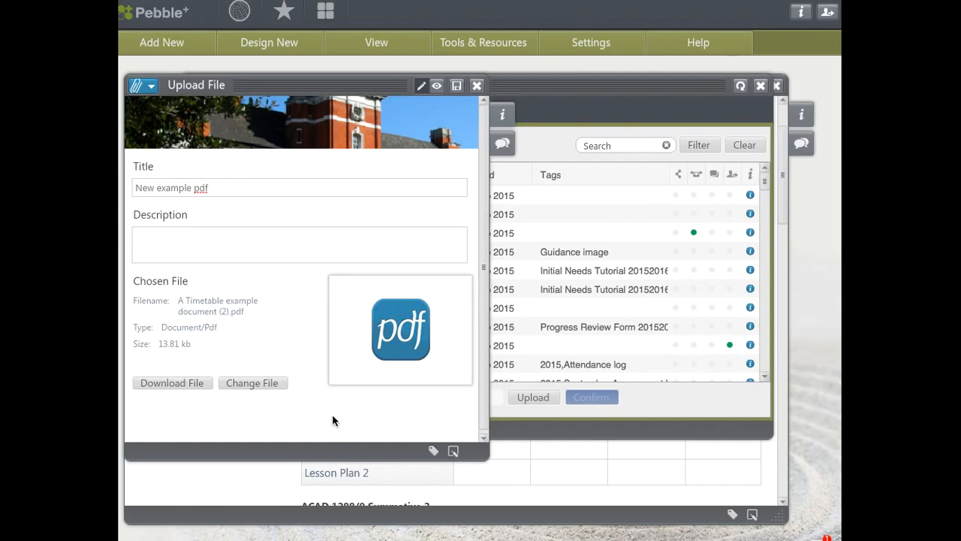
mouse_move(477, 84)
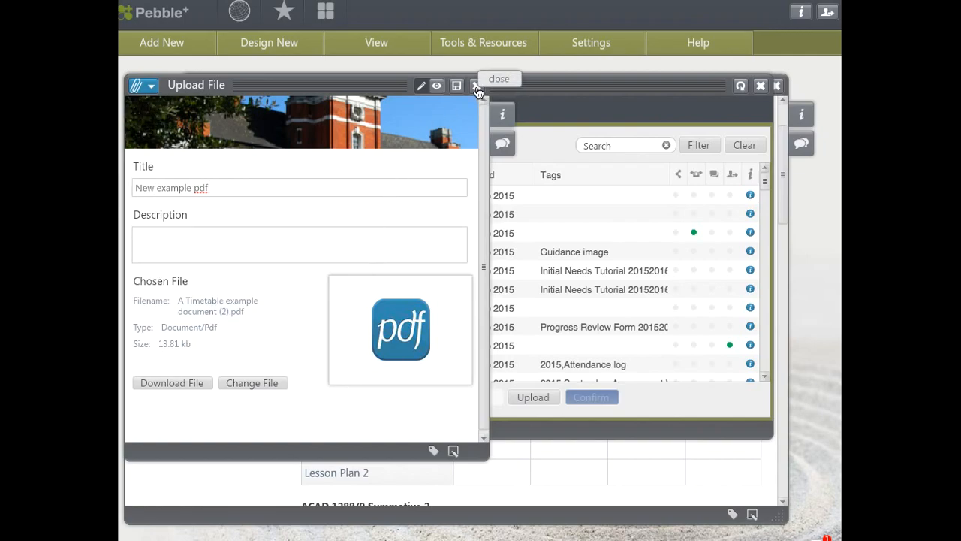
click(499, 78)
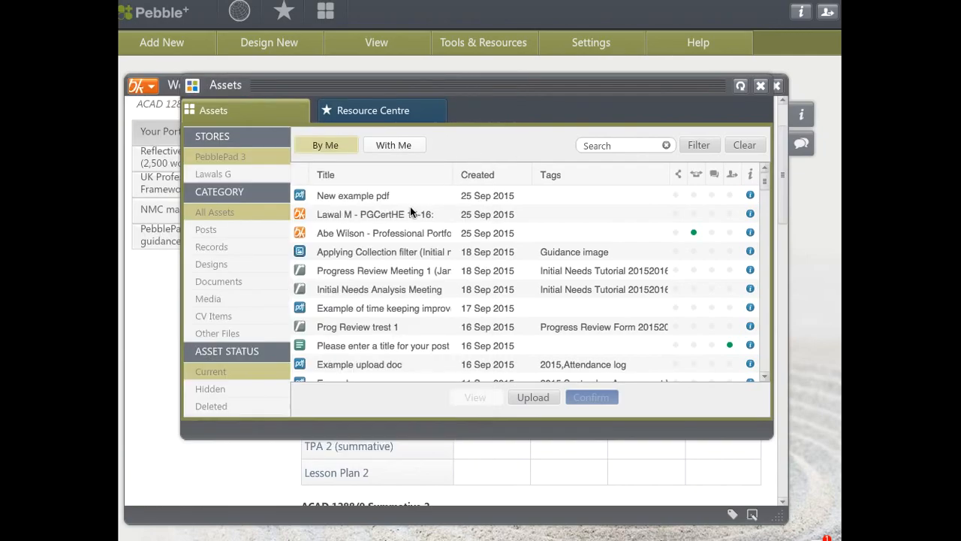
Step: Link Lesson Plan to the New example pdf asset and confirm
click(353, 195)
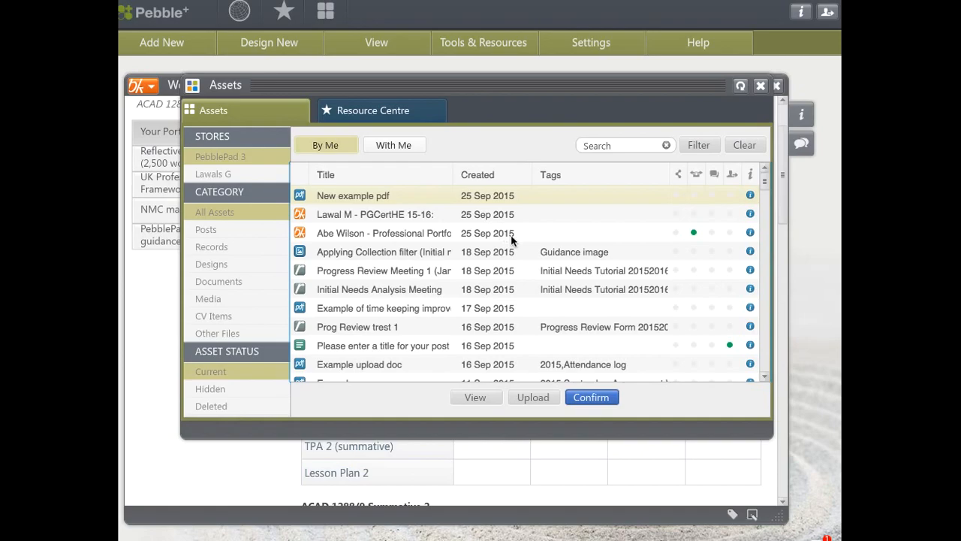
mouse_move(547, 393)
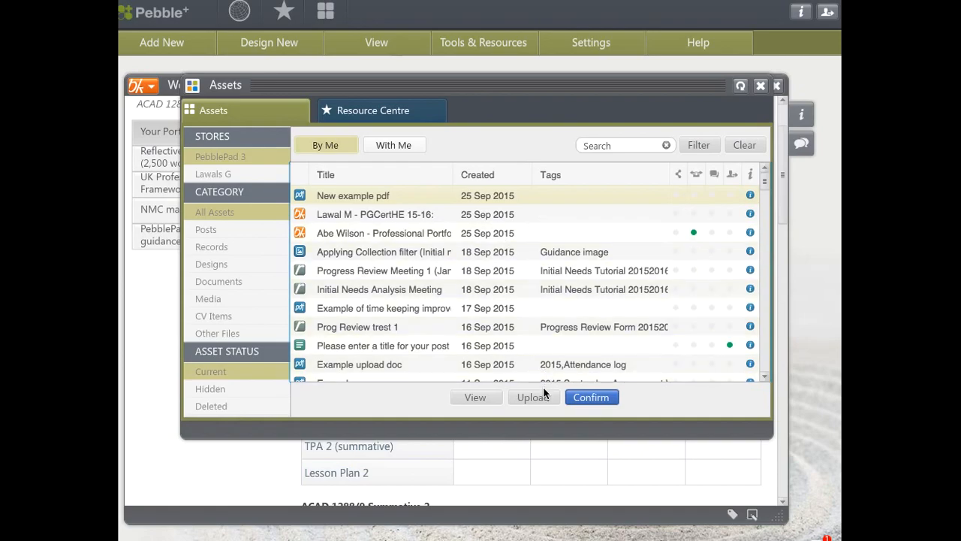
mouse_move(591, 397)
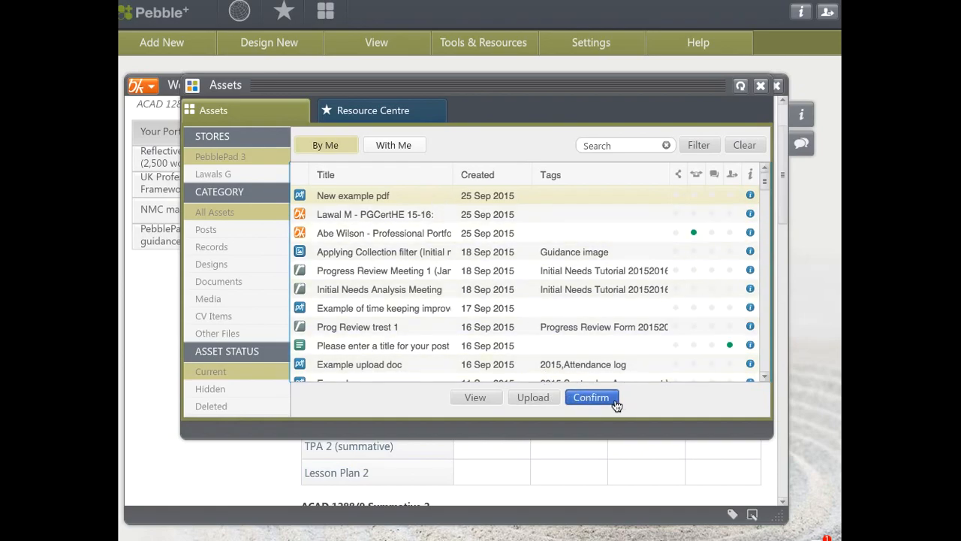
click(591, 396)
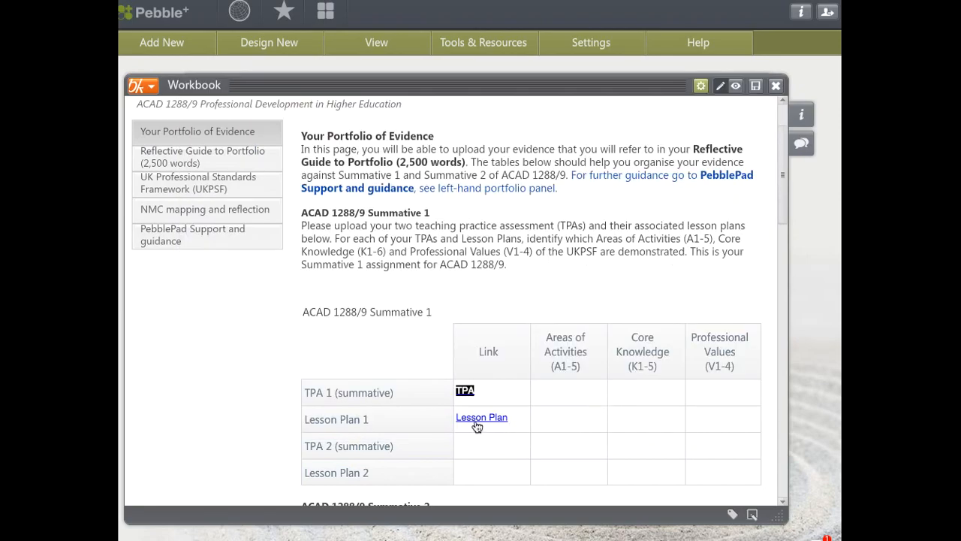
mouse_move(484, 421)
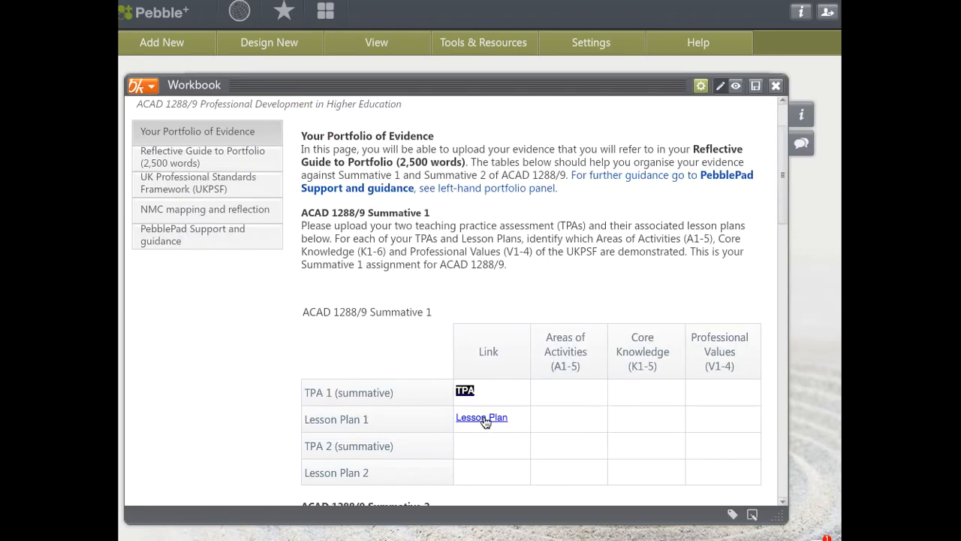
mouse_move(345, 299)
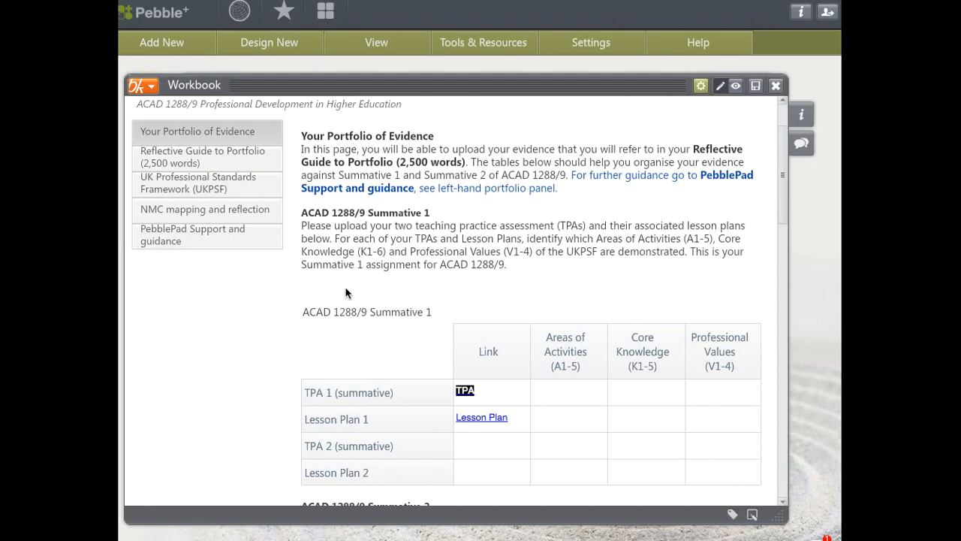
mouse_move(473, 419)
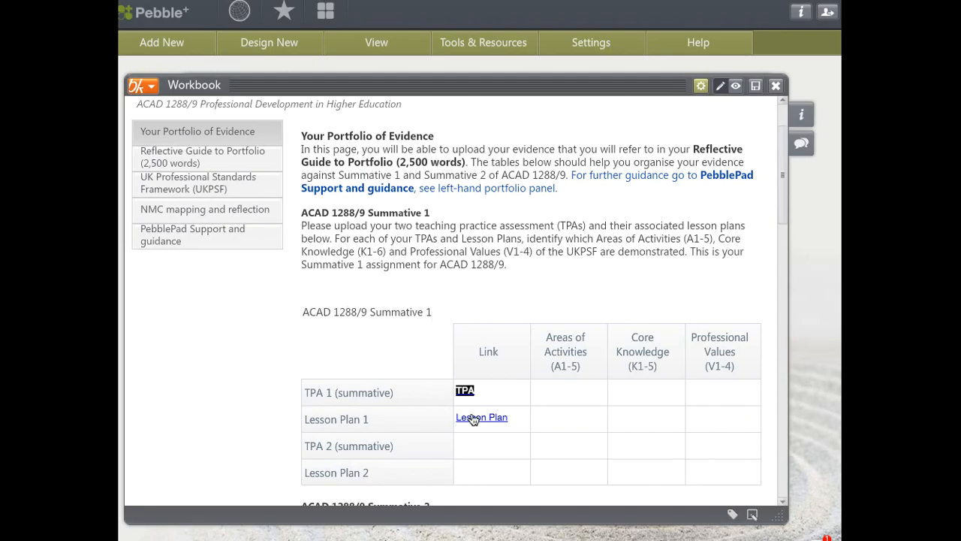
mouse_move(466, 394)
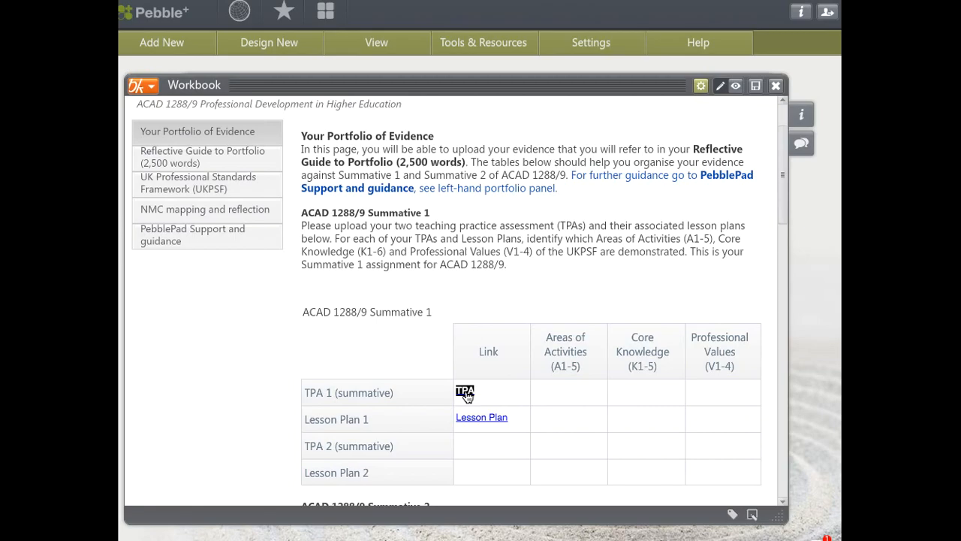
Step: Preview the file linked from TPA in the TPA 1 (summative) row and close the preview
click(466, 392)
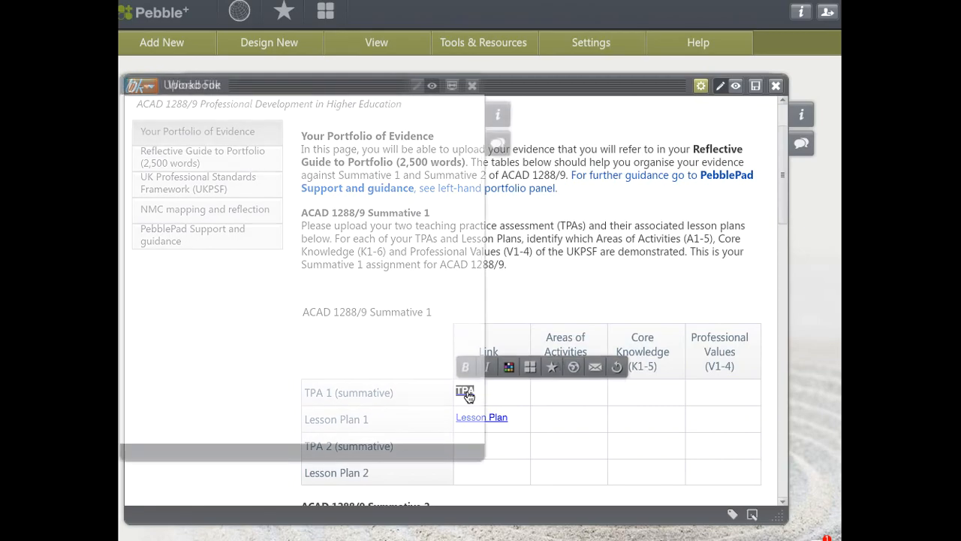
click(465, 391)
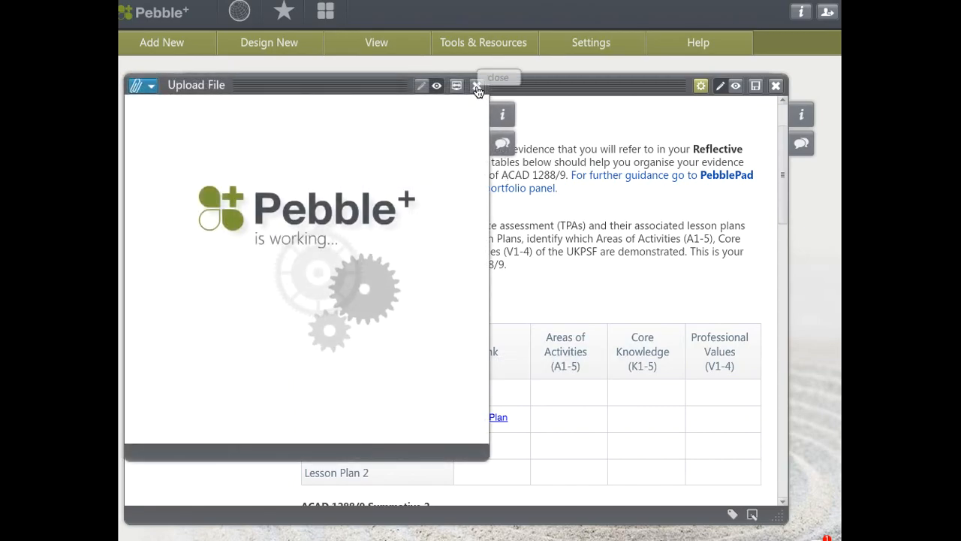
click(477, 88)
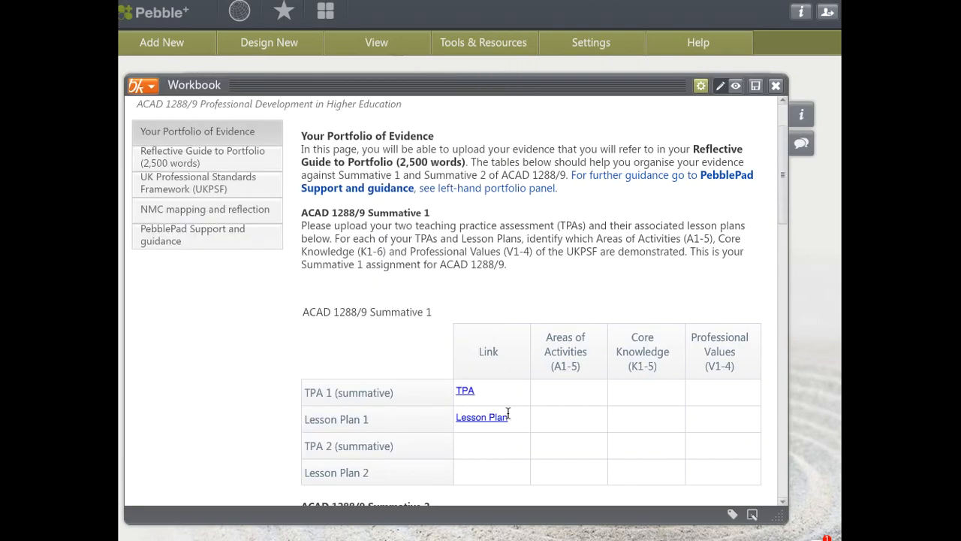
Step: Check the Lesson Plan link text, then show the PebblePad Support and Guidance page
double_click(481, 417)
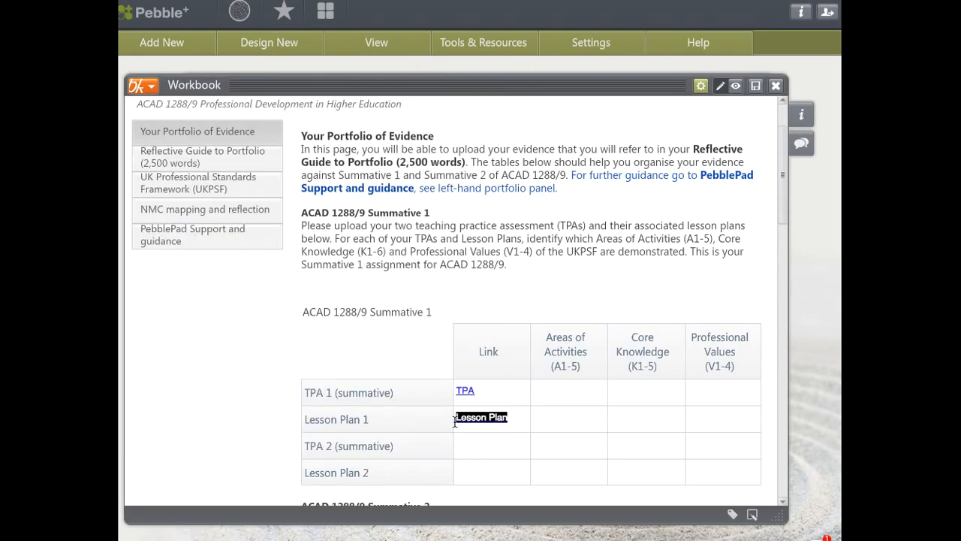
click(480, 417)
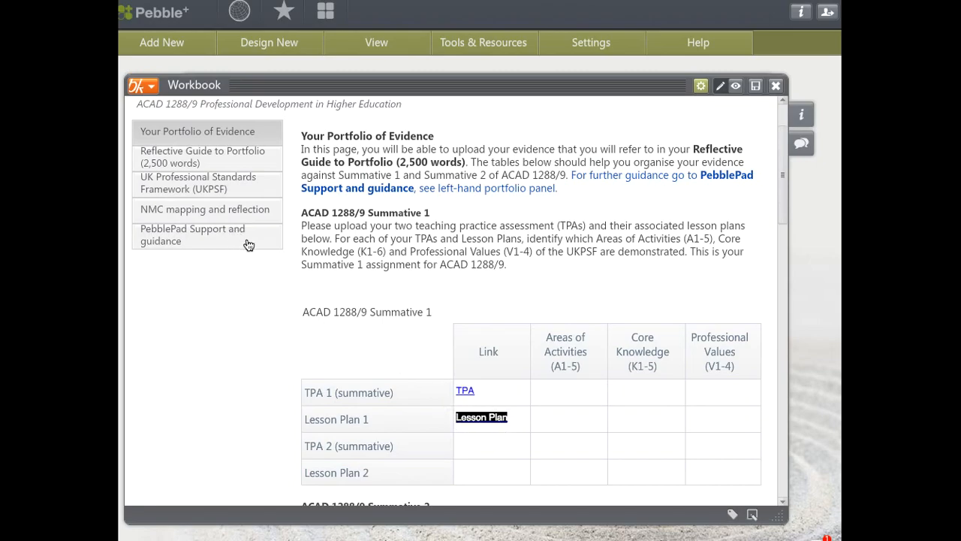
click(192, 234)
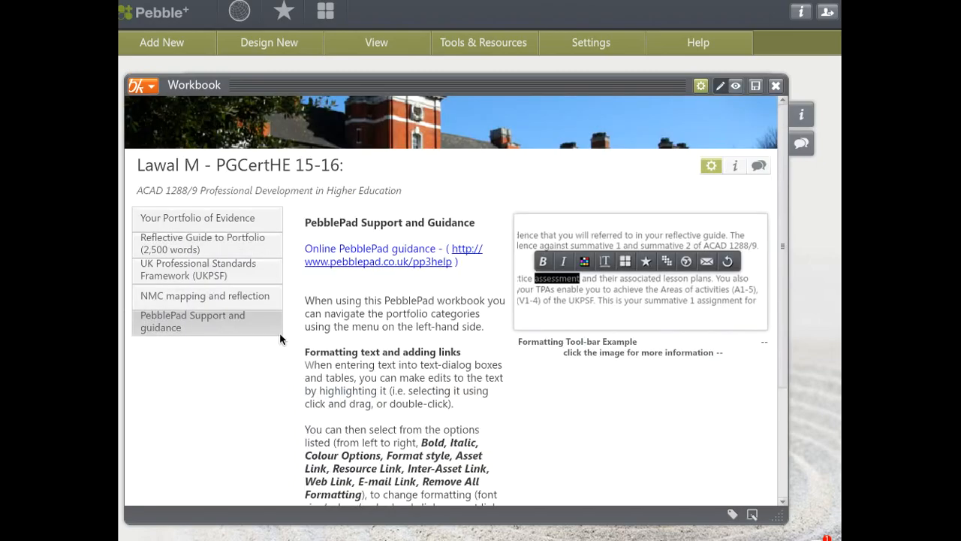
mouse_move(329, 315)
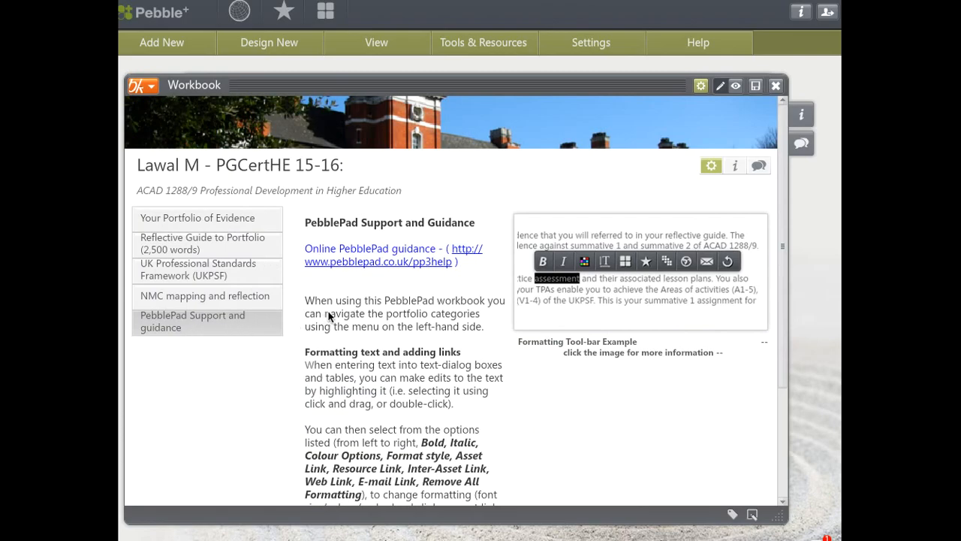
mouse_move(508, 359)
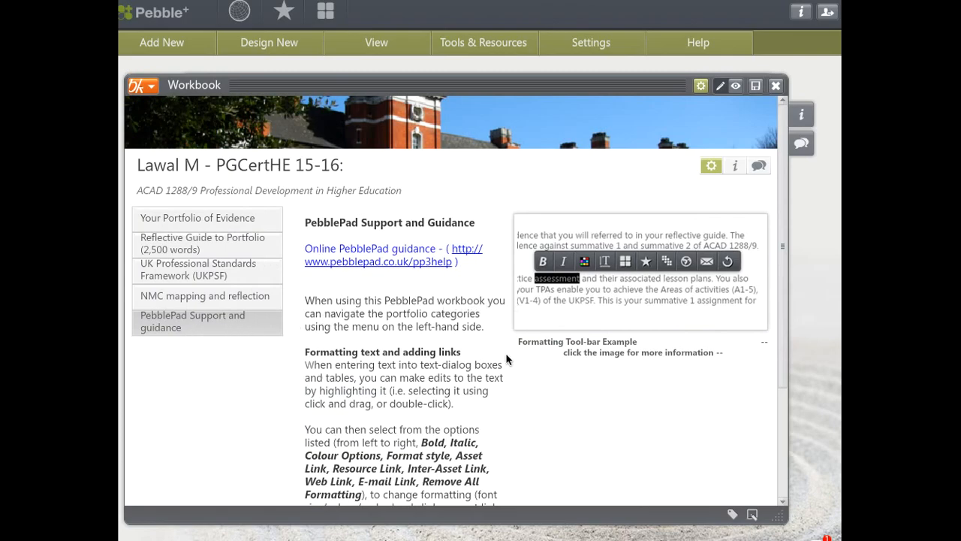
scroll(up, 3)
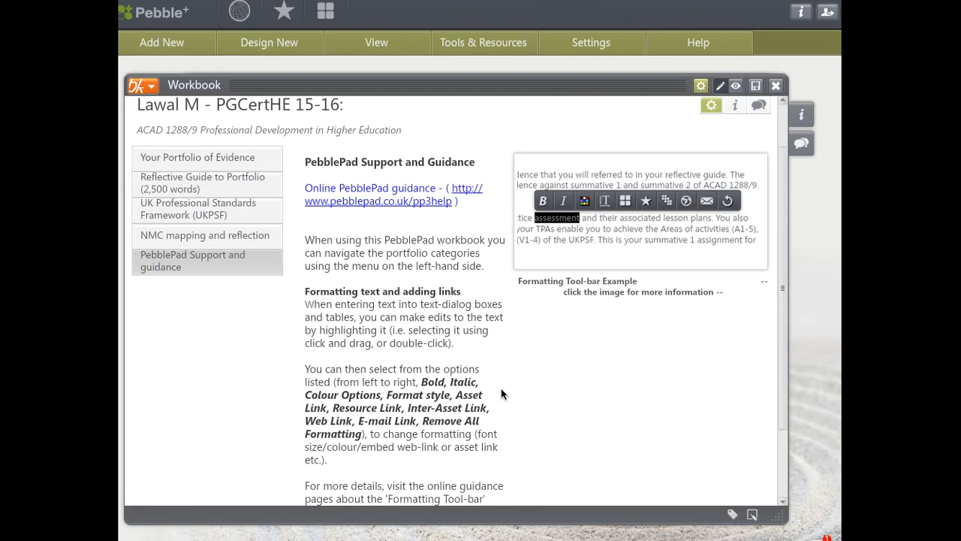
scroll(down, 3)
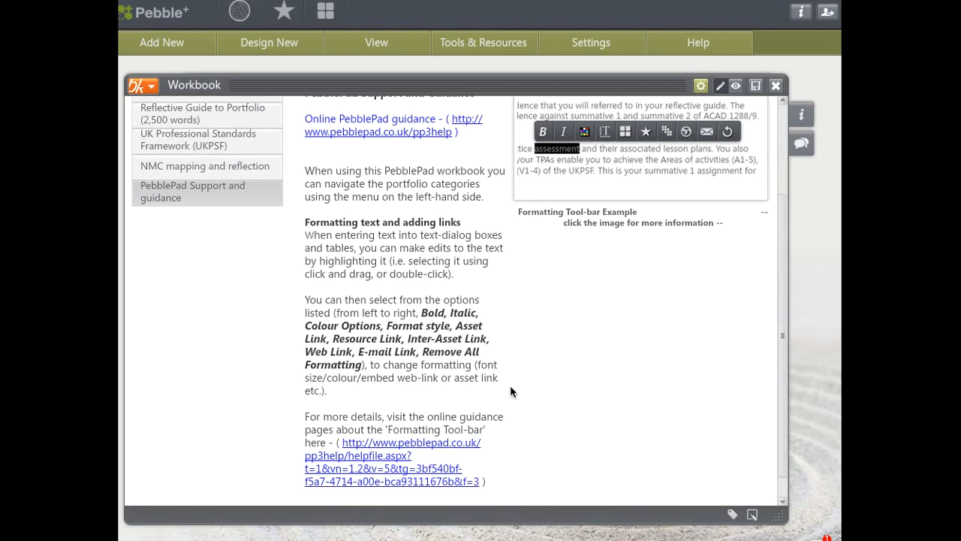
mouse_move(511, 359)
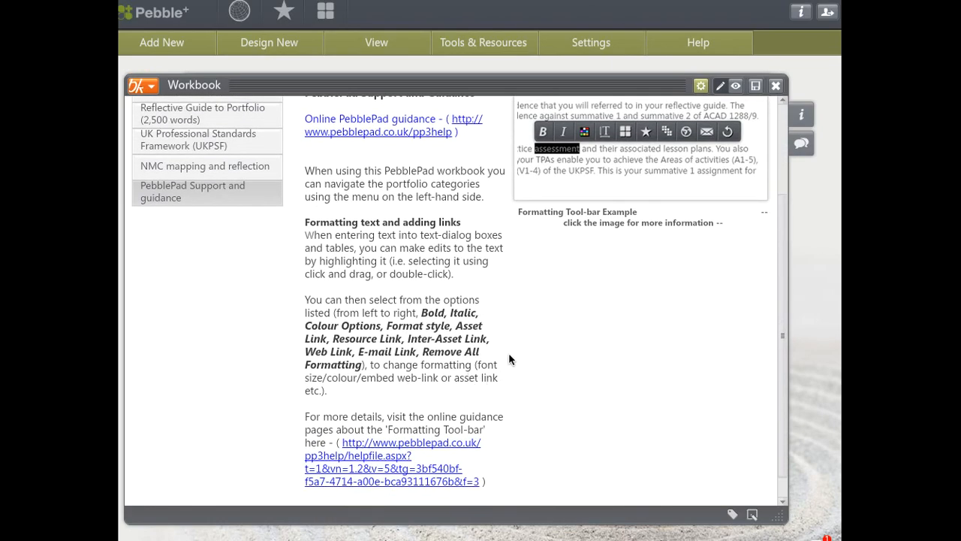
mouse_move(481, 411)
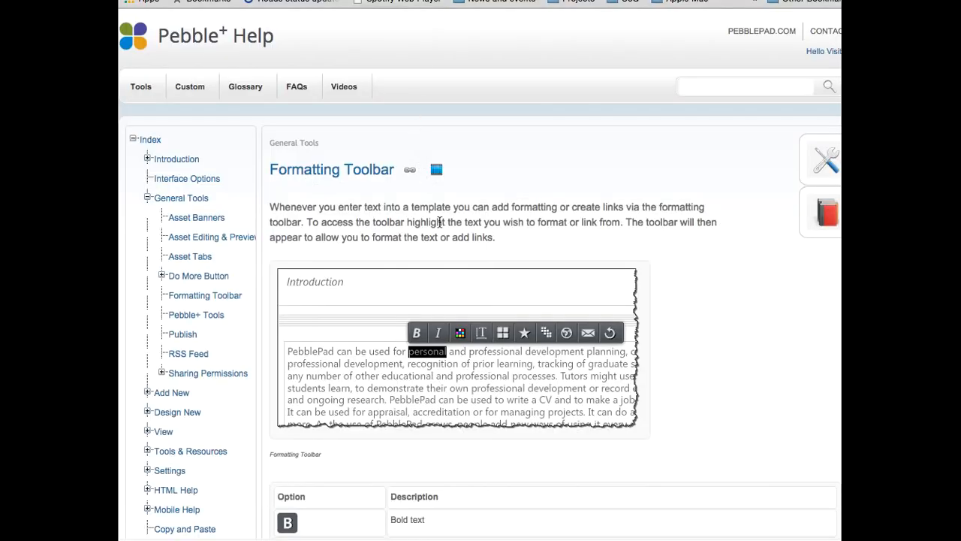
mouse_move(724, 293)
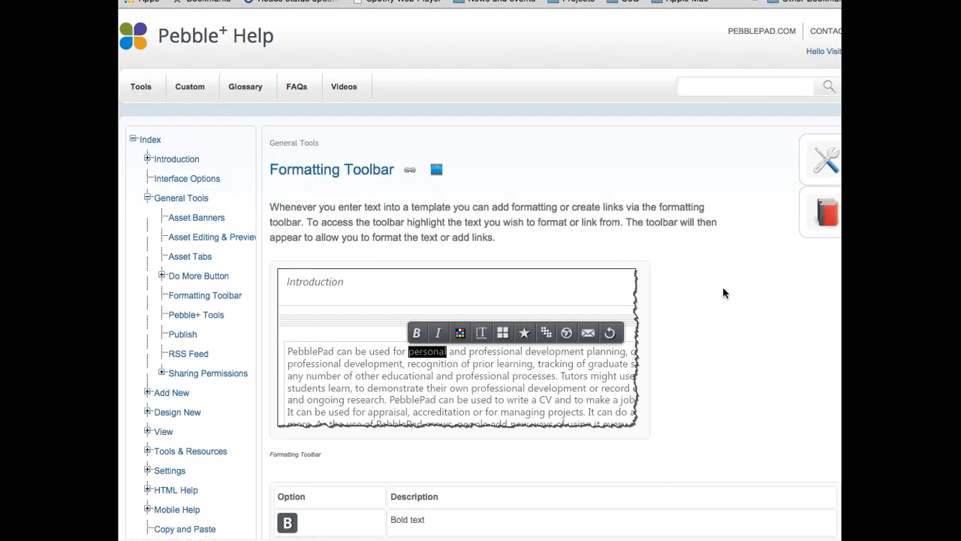
Step: Scroll the Formatting Toolbar help page down to the option descriptions table
scroll(down, 3)
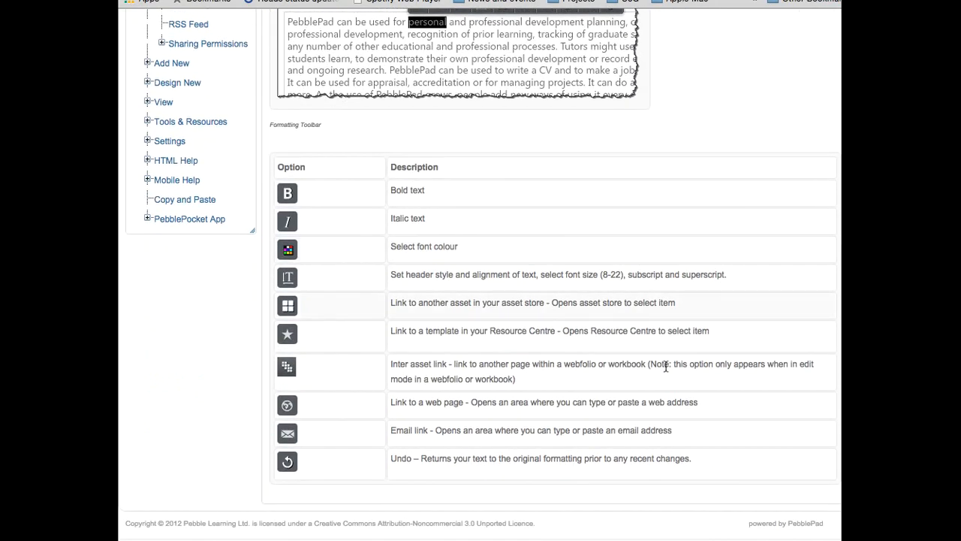
mouse_move(488, 494)
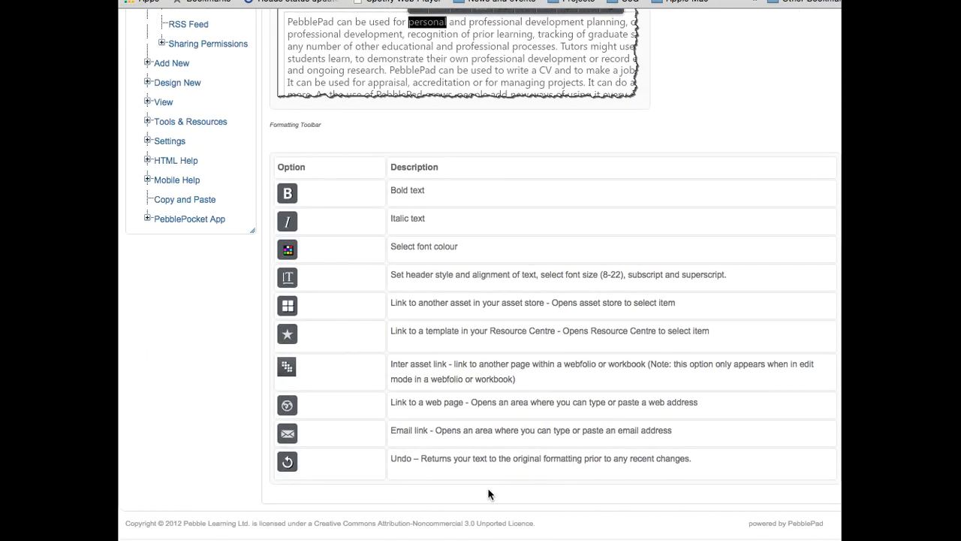